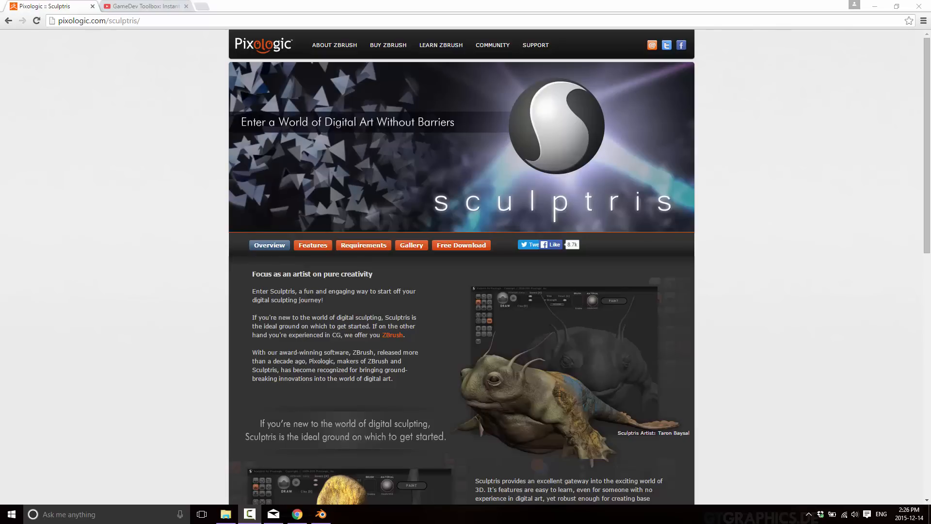
{"action": "mouse_move", "coordinate": [232, 395]}
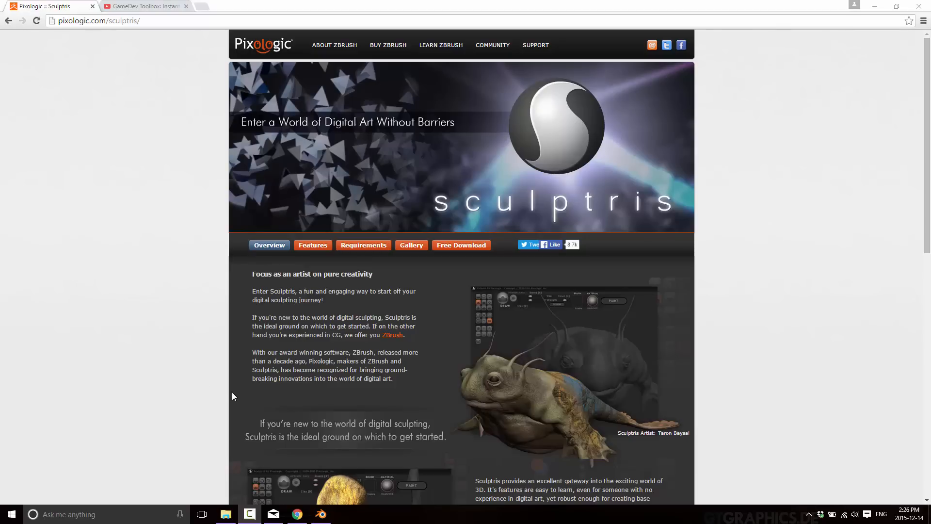
{"action": "mouse_move", "coordinate": [271, 501]}
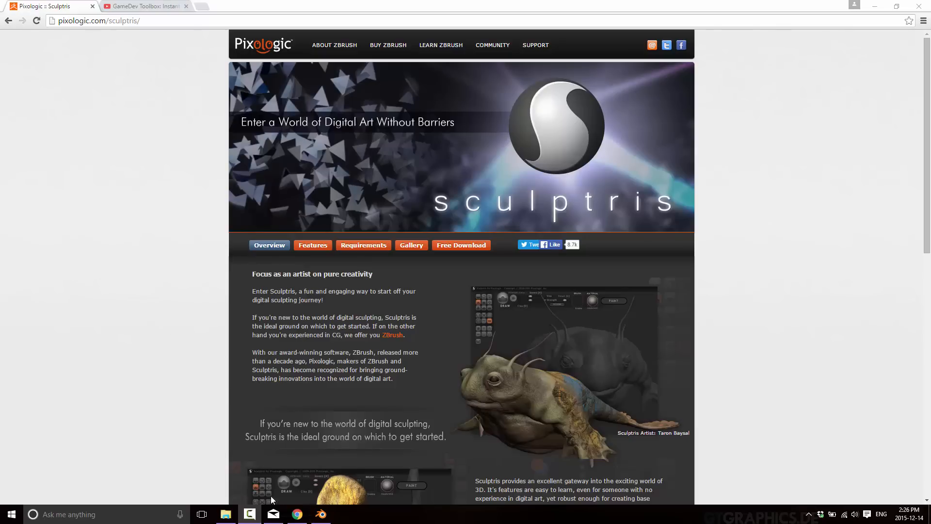
Launch Sculptris from its shortcut in the Sculptris Alpha 6 folder via the right-click menu
{"action": "left_click", "coordinate": [224, 514]}
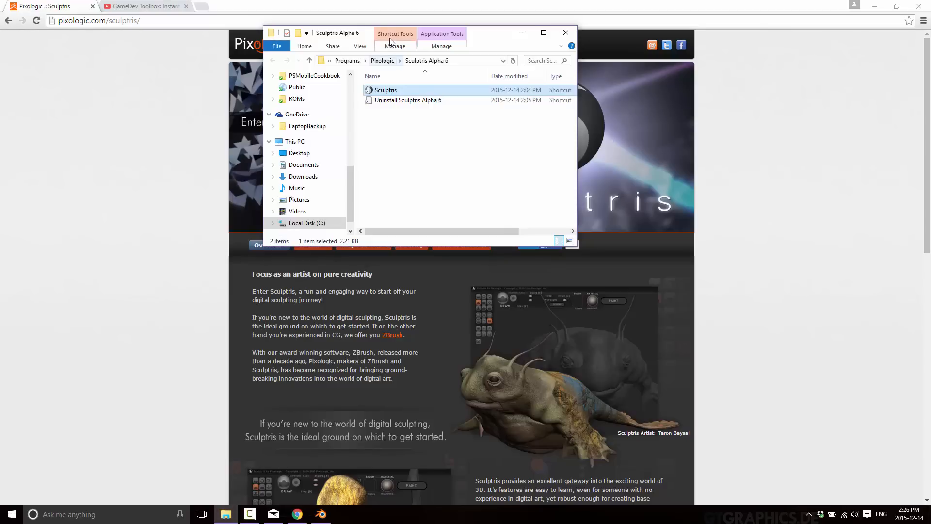
{"action": "right_click", "coordinate": [385, 89]}
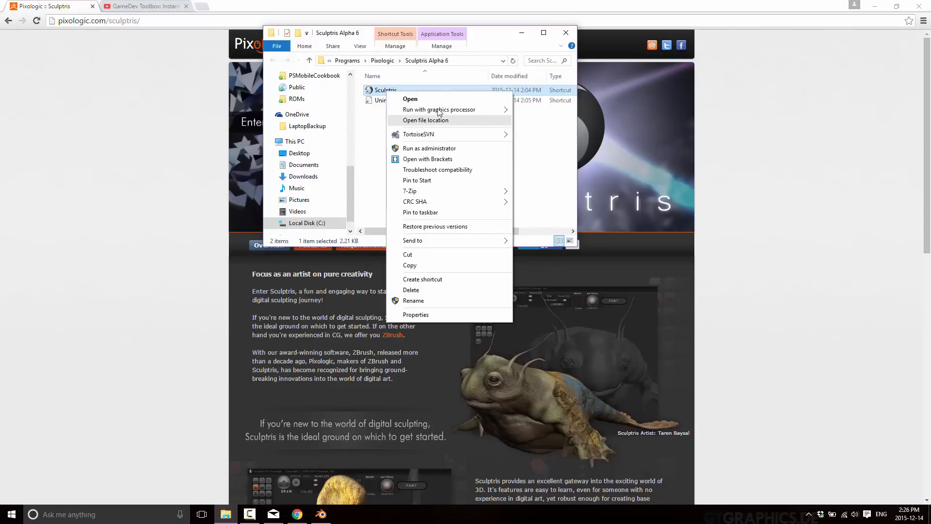
{"action": "left_click", "coordinate": [410, 99]}
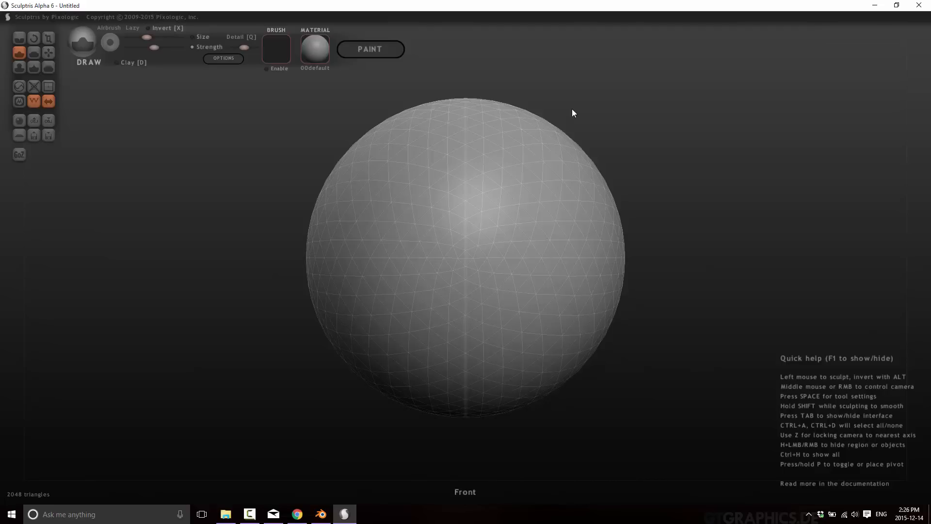
{"action": "mouse_move", "coordinate": [532, 157]}
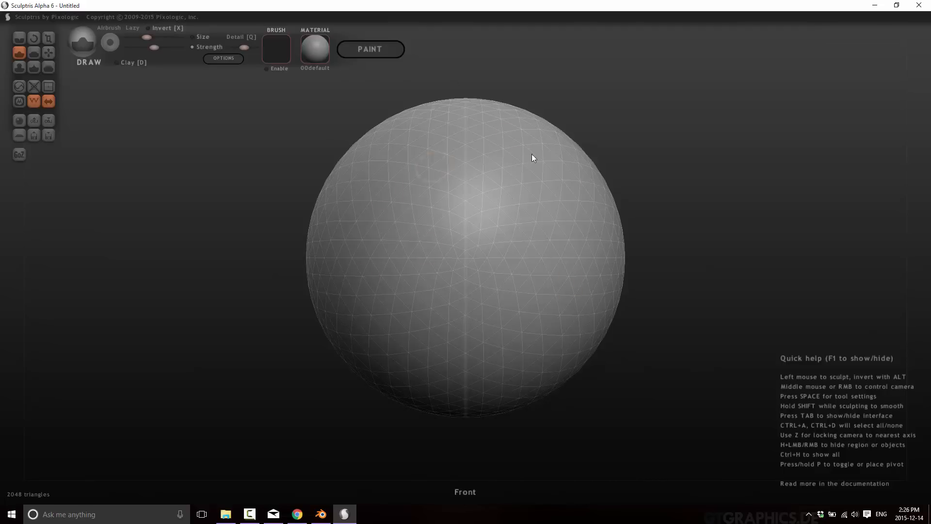
{"action": "left_click", "coordinate": [19, 136]}
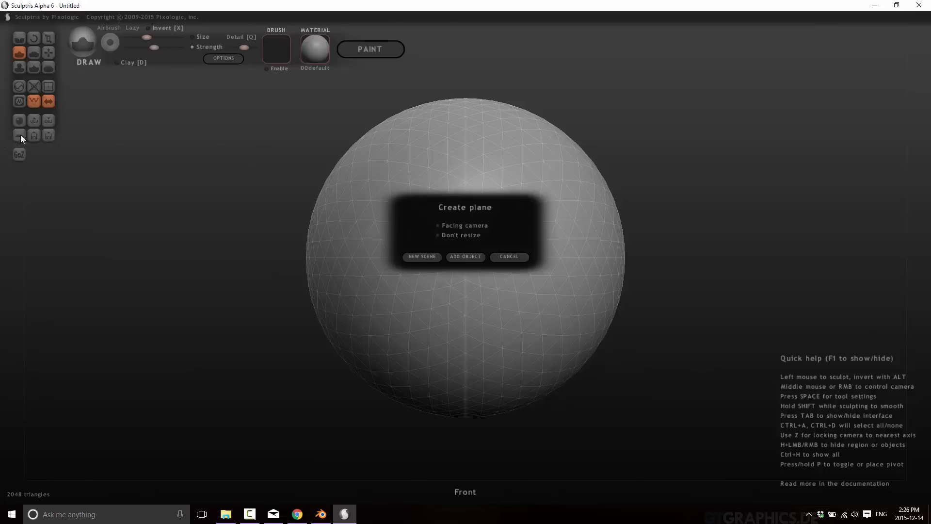
{"action": "left_click", "coordinate": [420, 256]}
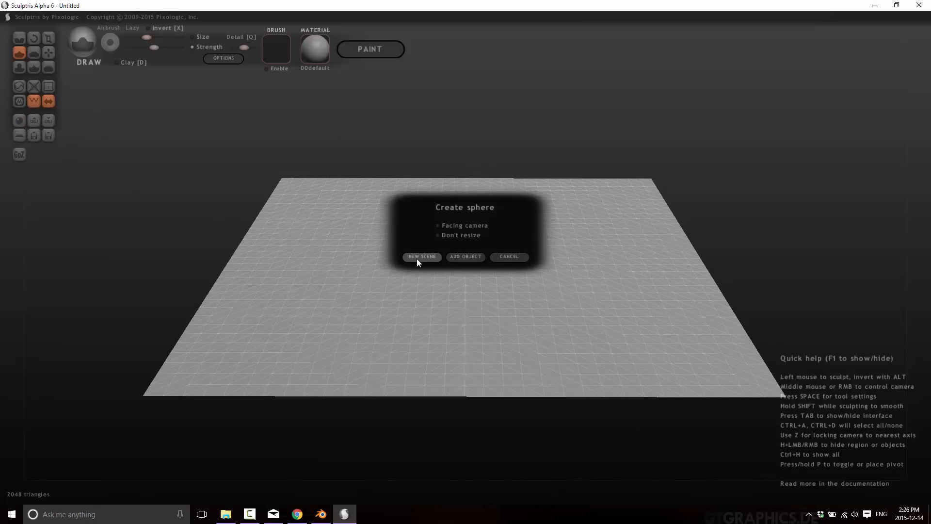
{"action": "left_click", "coordinate": [421, 256]}
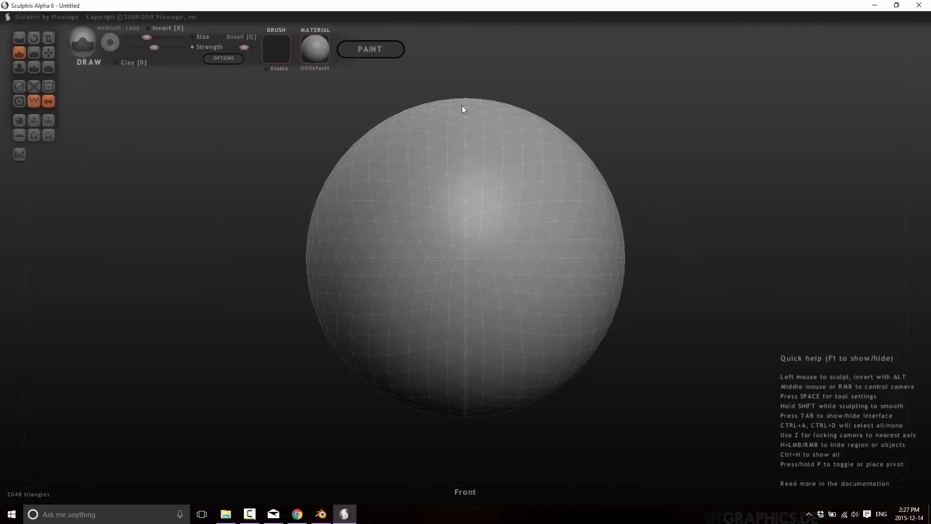
{"action": "mouse_move", "coordinate": [49, 100]}
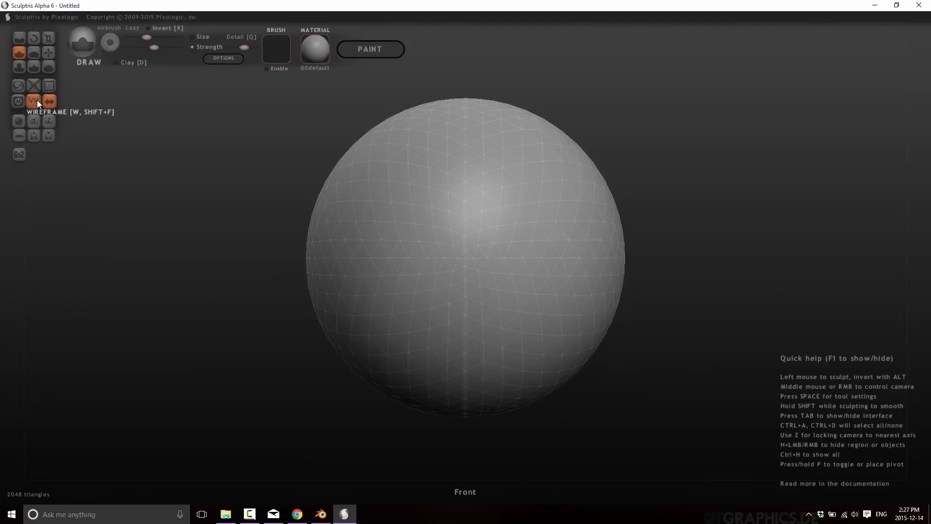
{"action": "mouse_move", "coordinate": [49, 87]}
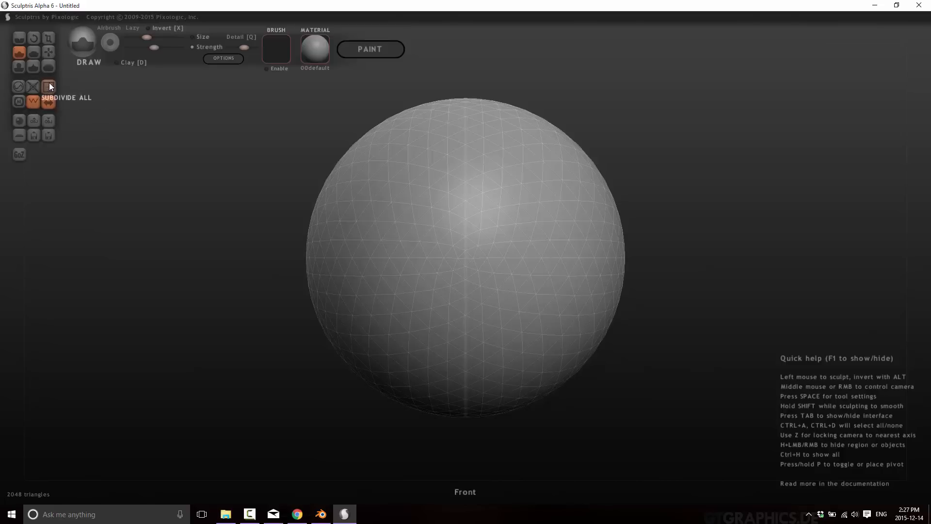
Subdivide the whole sphere, raising the mesh from 2048 to 8192 triangles
{"action": "left_click", "coordinate": [48, 87]}
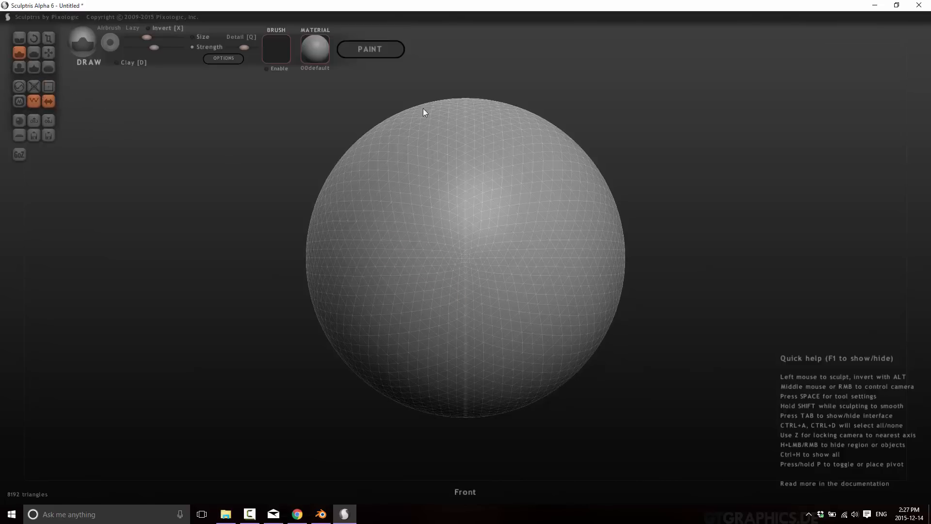
{"action": "mouse_move", "coordinate": [313, 193]}
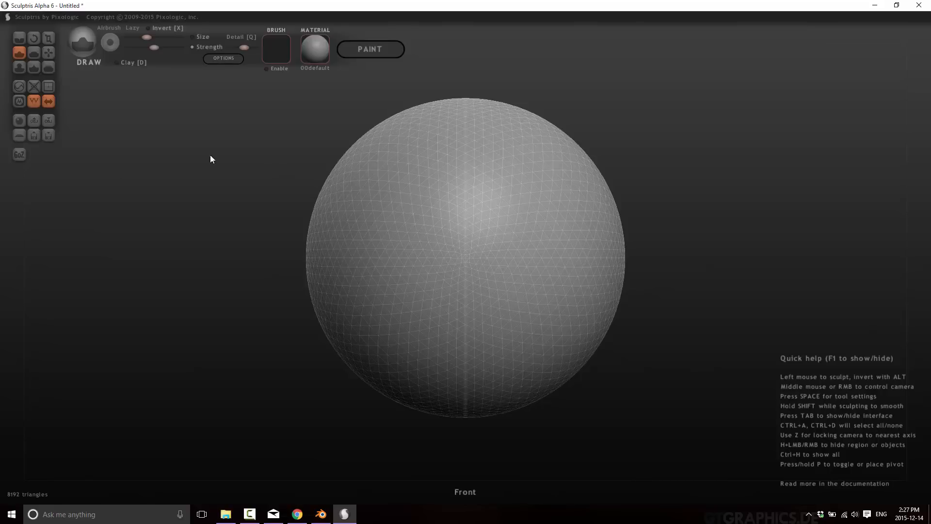
{"action": "mouse_move", "coordinate": [16, 498]}
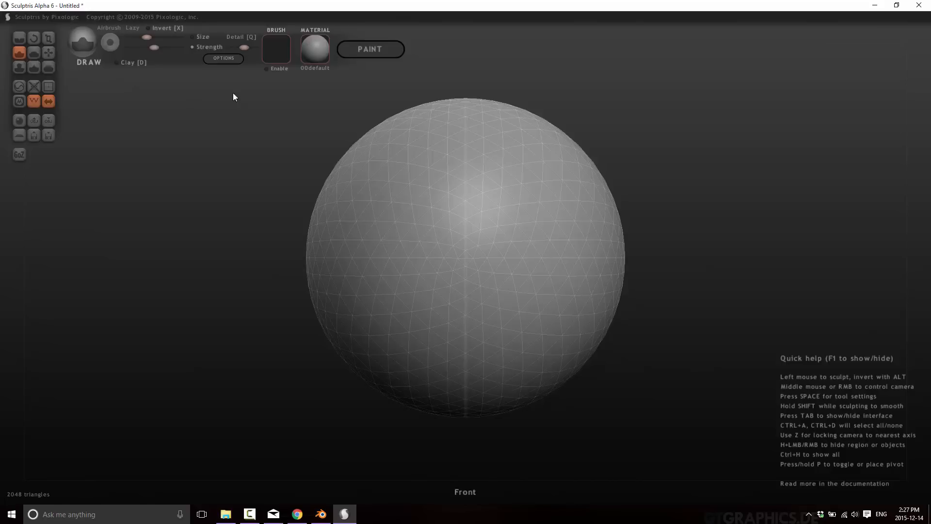
{"action": "mouse_move", "coordinate": [402, 195]}
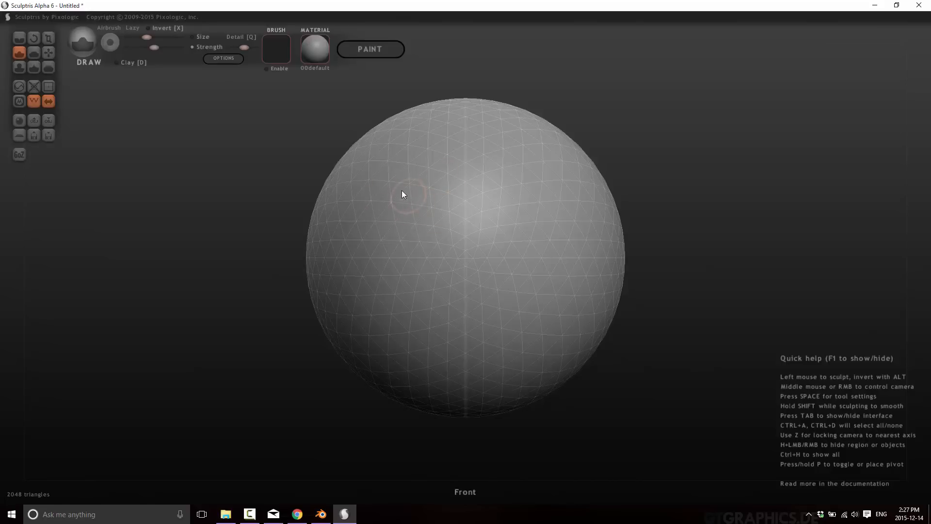
{"action": "mouse_move", "coordinate": [445, 186]}
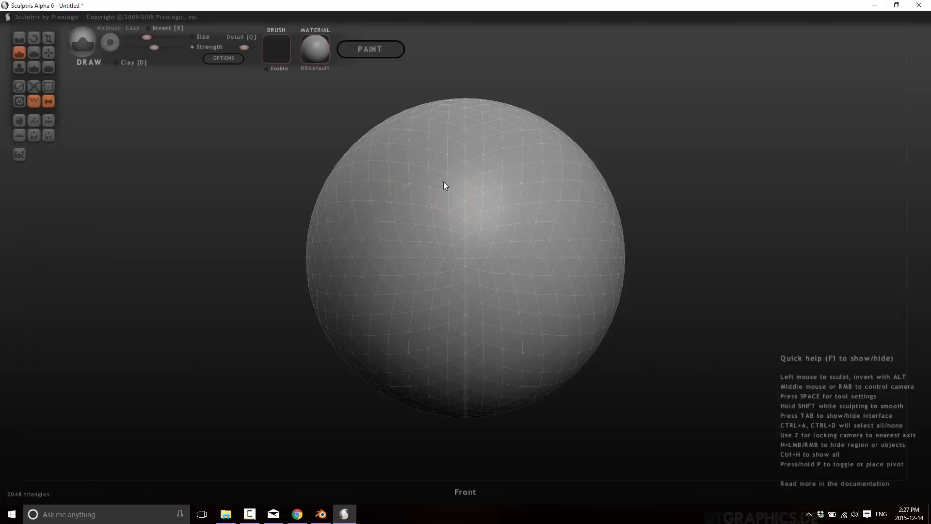
{"action": "mouse_move", "coordinate": [86, 136]}
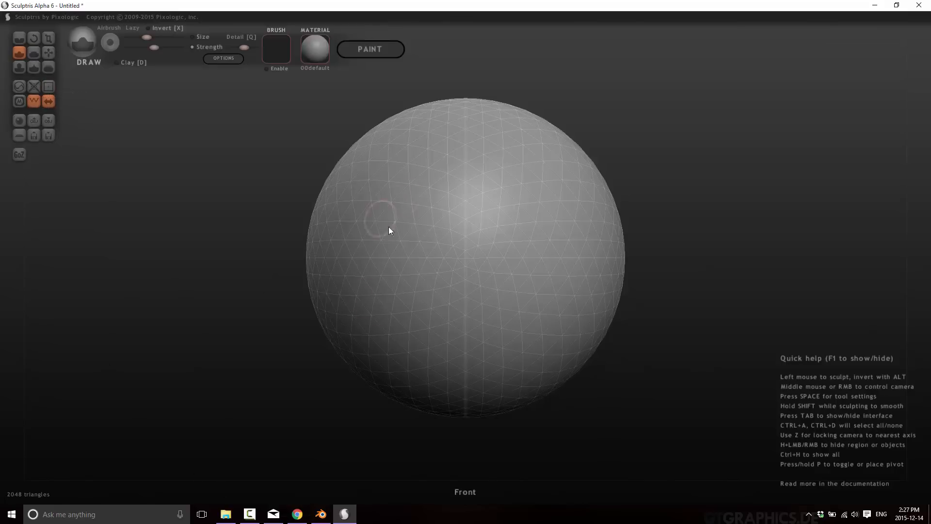
{"action": "mouse_move", "coordinate": [434, 202]}
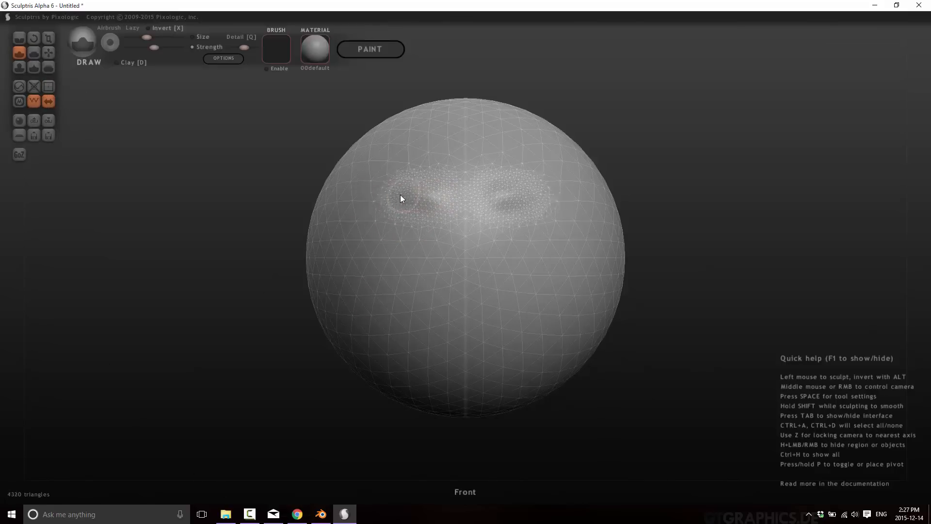
Sculpt two raised brow ridges and a protruding nose on the sphere with the Draw brush
{"action": "left_click_drag", "start_coordinate": [400, 199], "coordinate": [468, 255]}
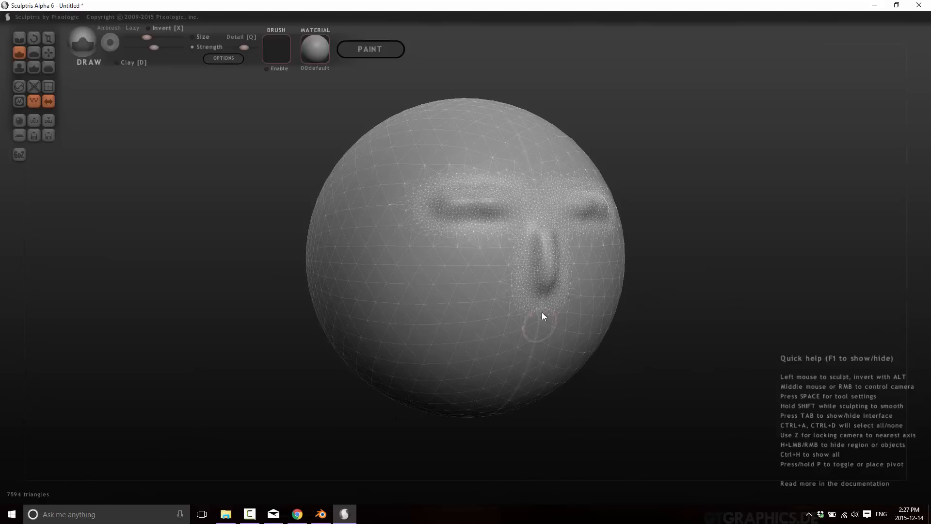
{"action": "left_click_drag", "start_coordinate": [543, 316], "coordinate": [546, 242]}
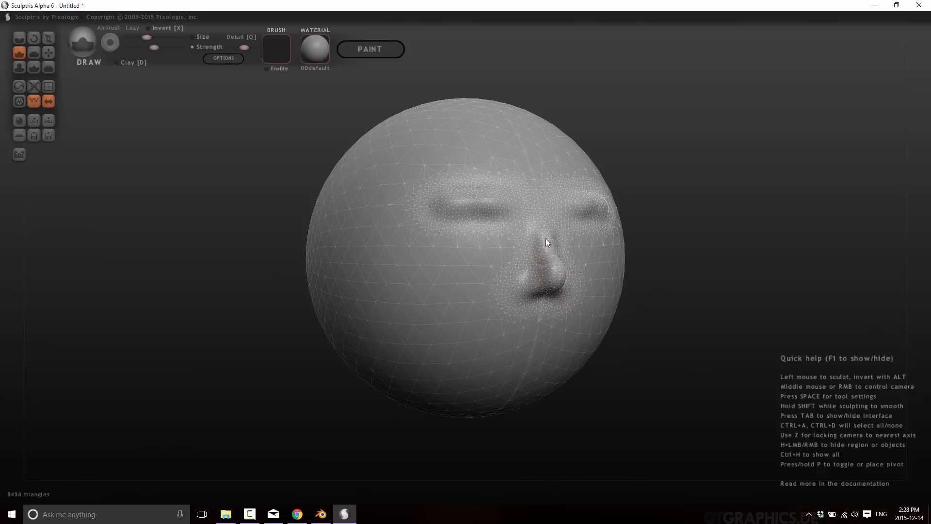
{"action": "left_click_drag", "start_coordinate": [546, 242], "coordinate": [557, 274]}
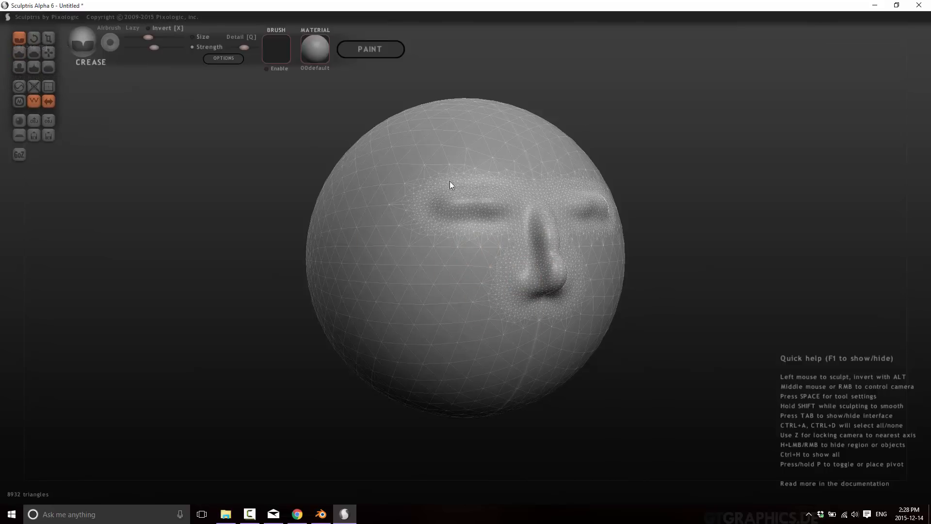
Carve a crease line across the forehead above the brows with the Crease brush
{"action": "left_click_drag", "start_coordinate": [450, 184], "coordinate": [484, 168]}
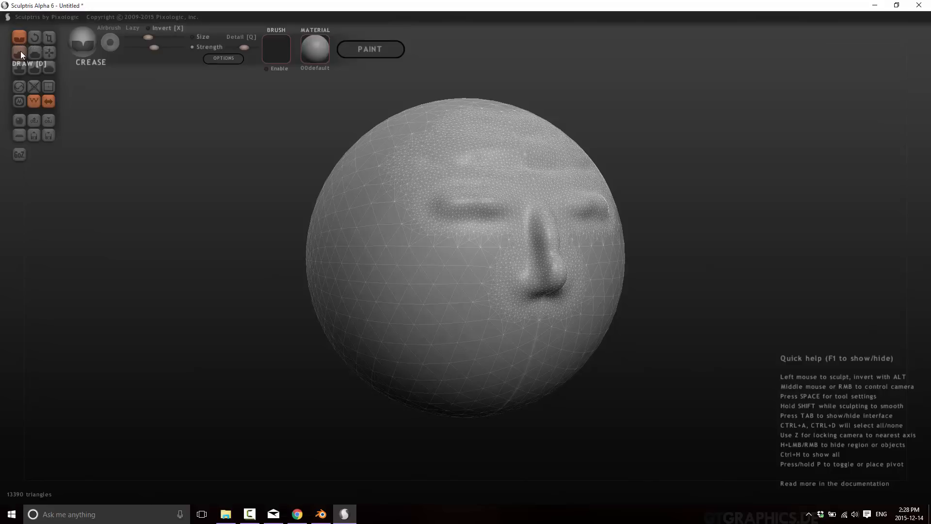
Flatten the sides of the head with the Flatten brush for a squarer shape
{"action": "left_click", "coordinate": [34, 53]}
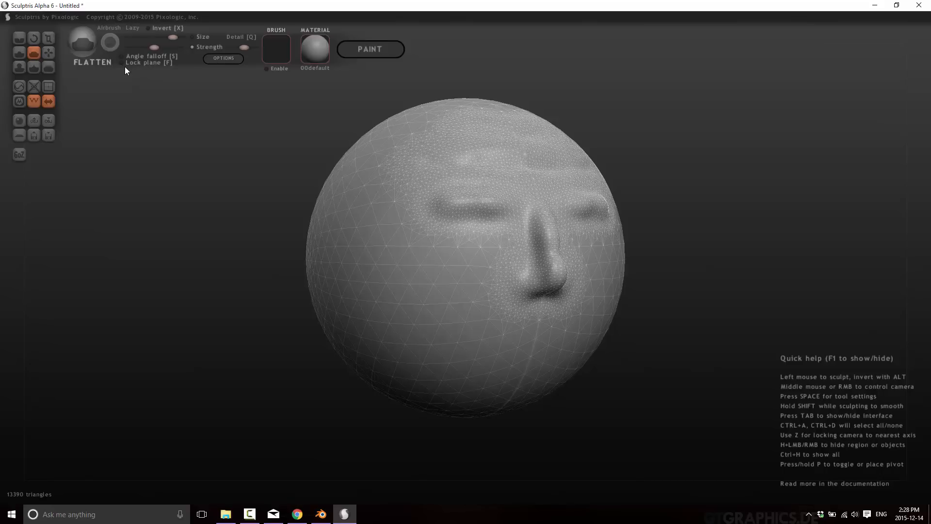
{"action": "mouse_move", "coordinate": [330, 264]}
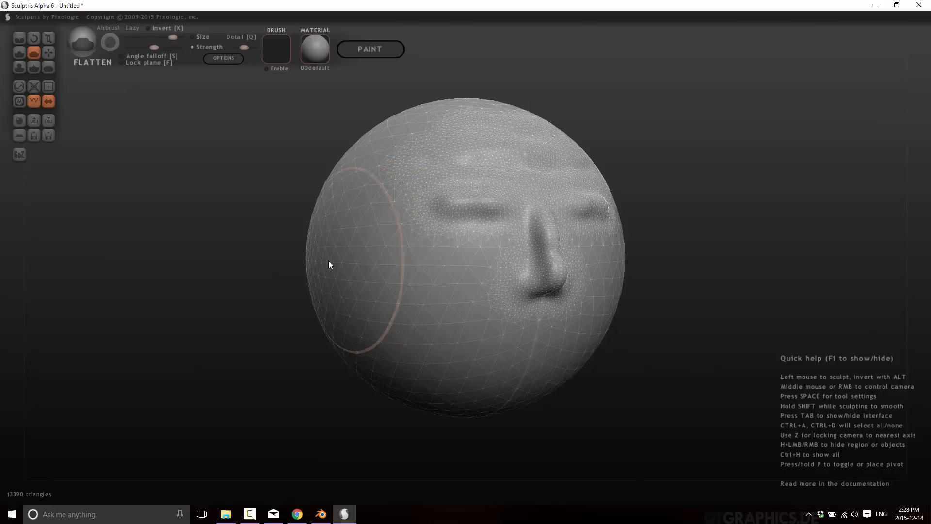
{"action": "left_click_drag", "start_coordinate": [329, 264], "coordinate": [422, 271]}
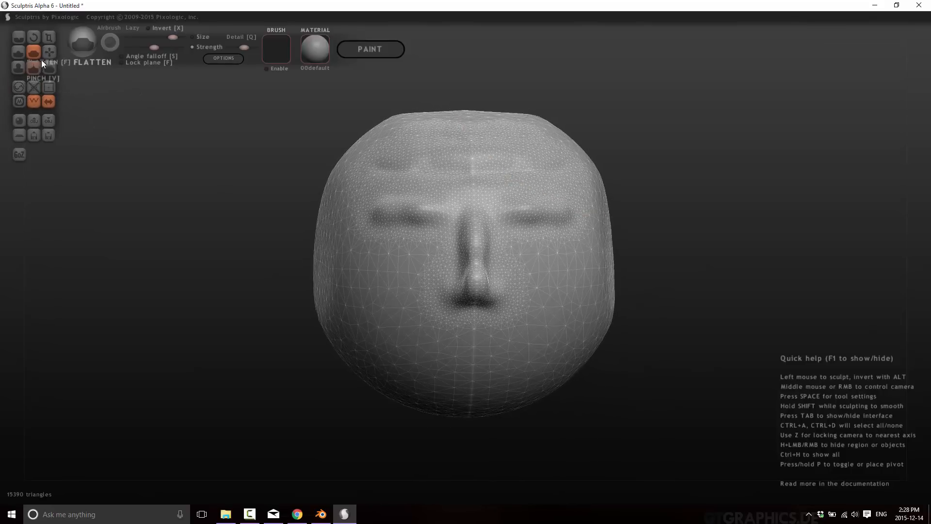
Inflate the nose and the area beneath and beside it with the Inflate brush
{"action": "left_click", "coordinate": [34, 53]}
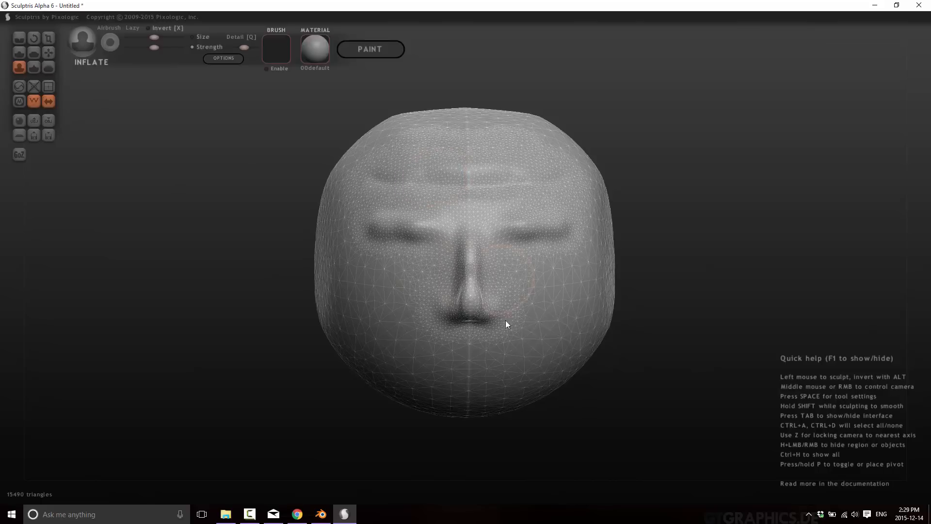
{"action": "left_click_drag", "start_coordinate": [505, 324], "coordinate": [476, 313]}
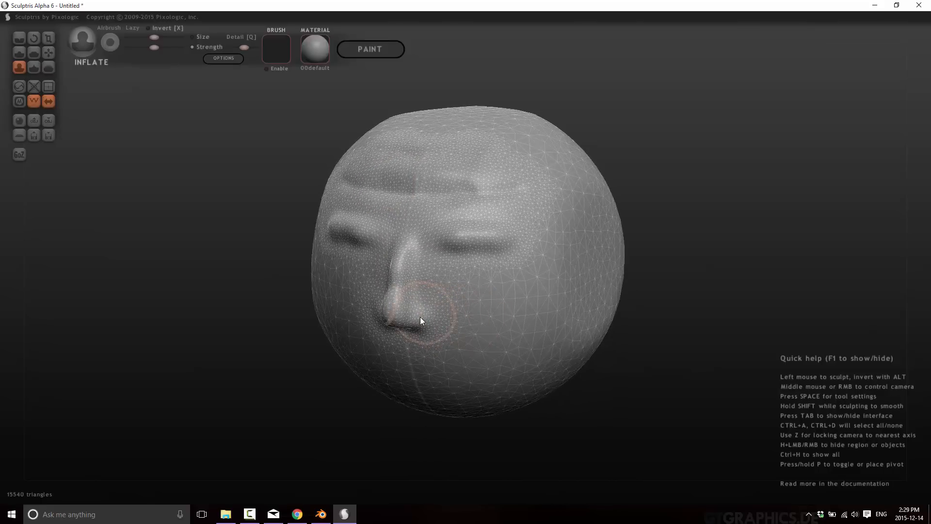
{"action": "left_click_drag", "start_coordinate": [403, 321], "coordinate": [534, 333]}
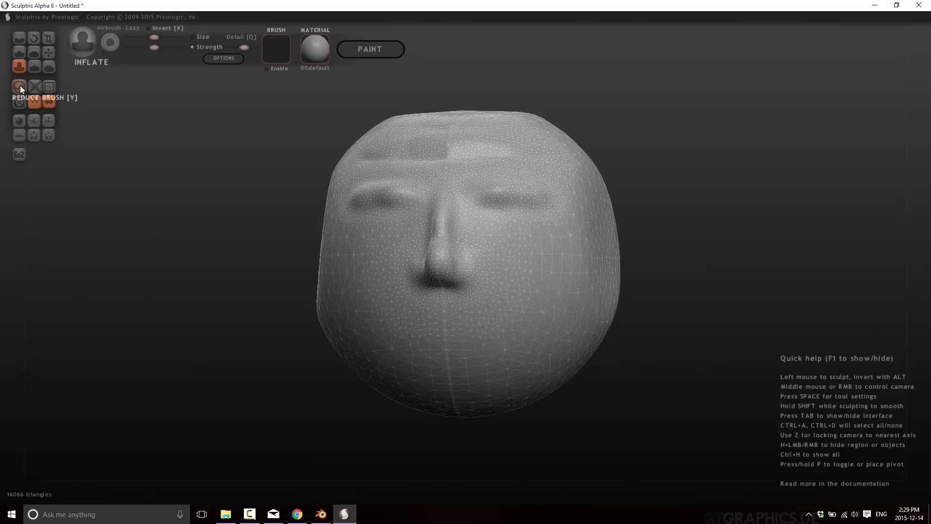
Thin the lower-face mesh with the Reduce brush, down to about 14,168 triangles
{"action": "left_click", "coordinate": [20, 86]}
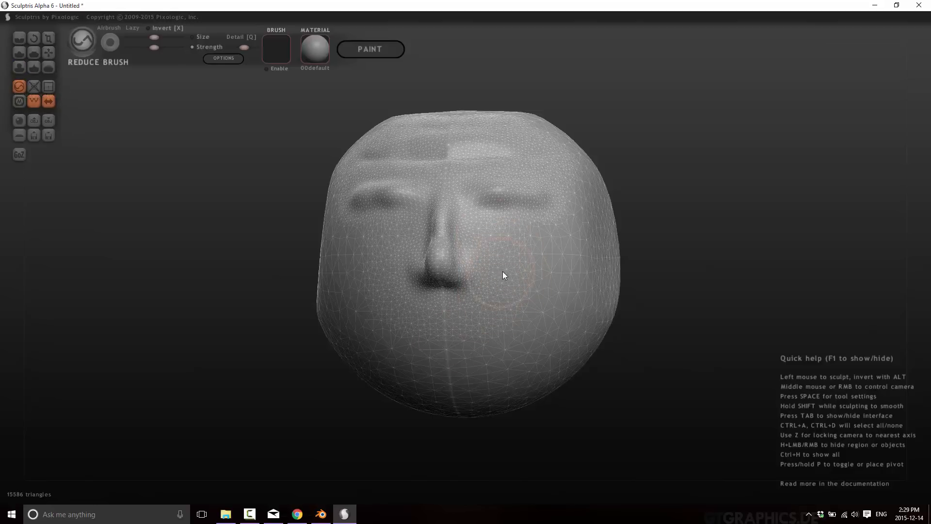
{"action": "left_click_drag", "start_coordinate": [503, 274], "coordinate": [512, 293]}
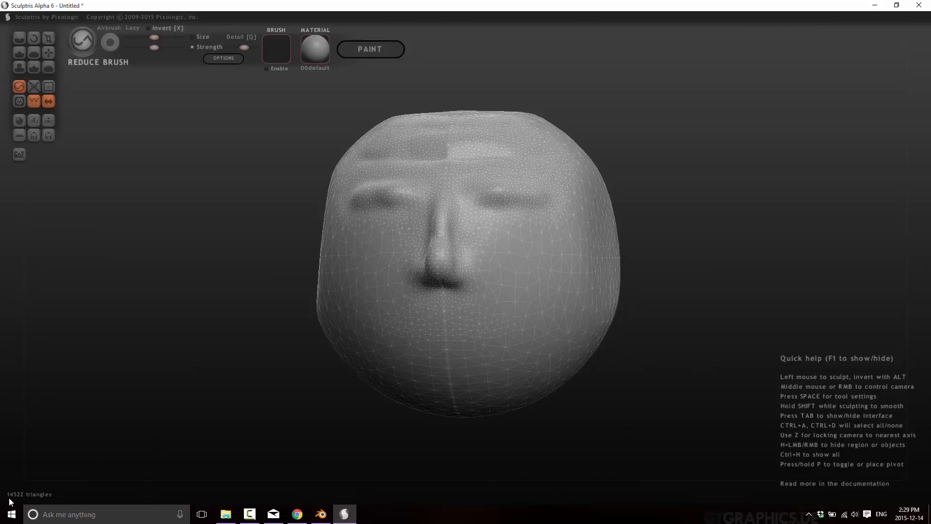
{"action": "left_click", "coordinate": [484, 345]}
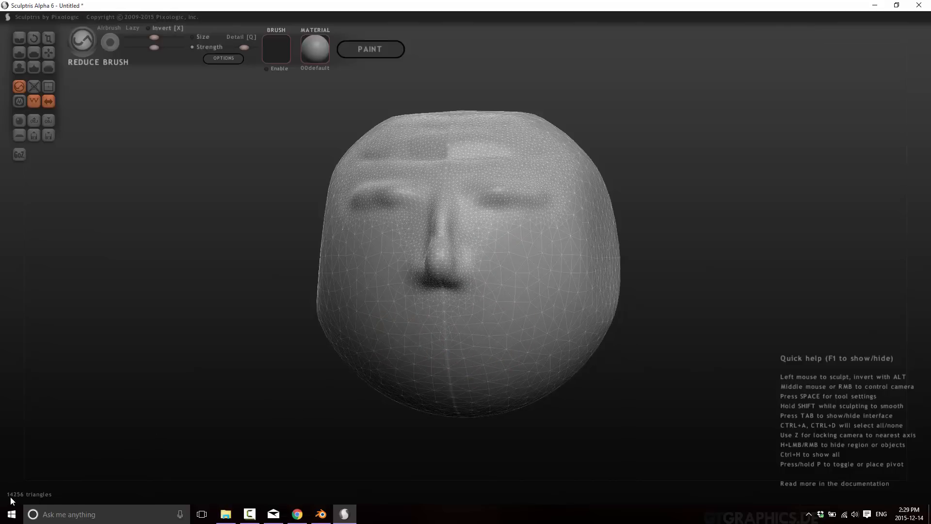
{"action": "left_click", "coordinate": [441, 341]}
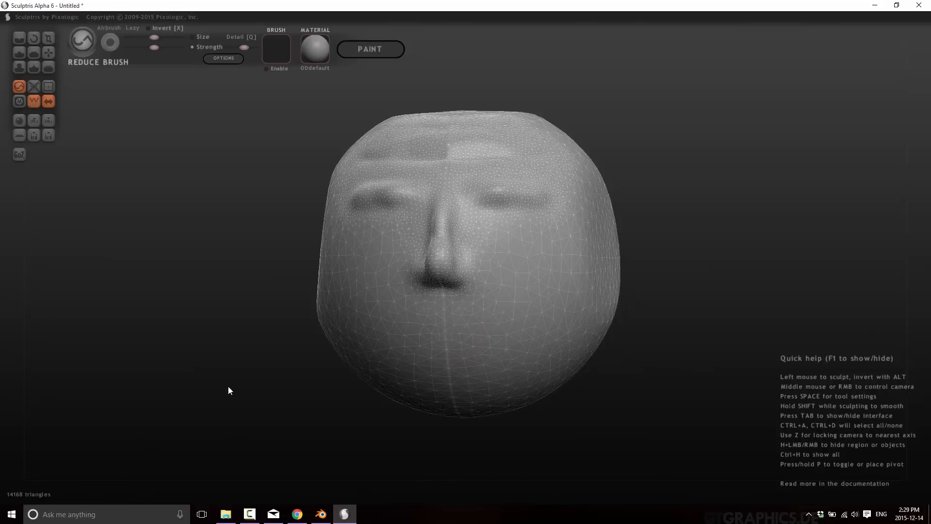
{"action": "mouse_move", "coordinate": [559, 154]}
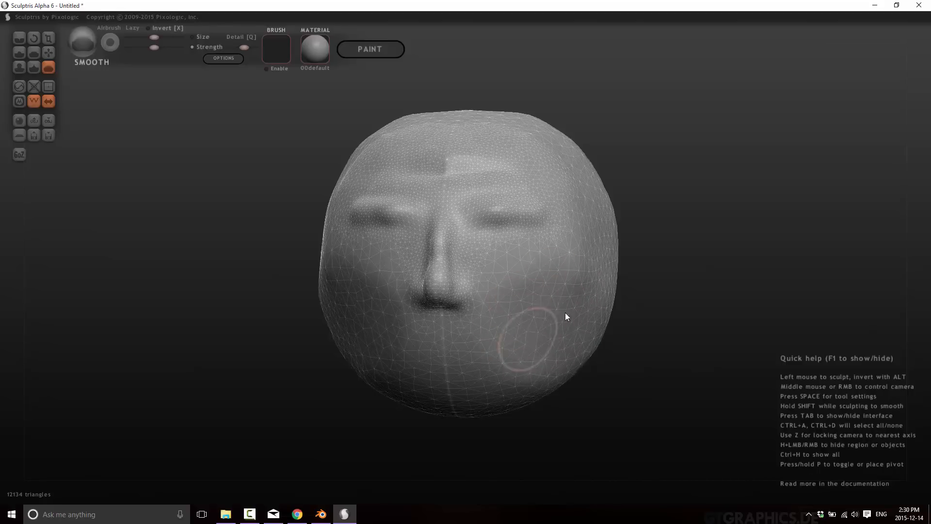
Orbit the head to view the smoothed forehead from the side
{"action": "left_click_drag", "start_coordinate": [564, 316], "coordinate": [597, 316]}
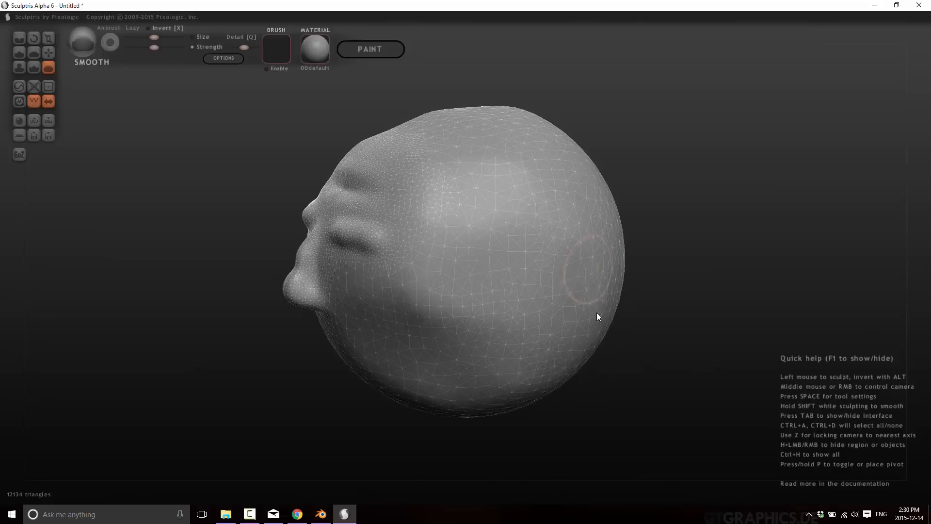
{"action": "mouse_move", "coordinate": [573, 366]}
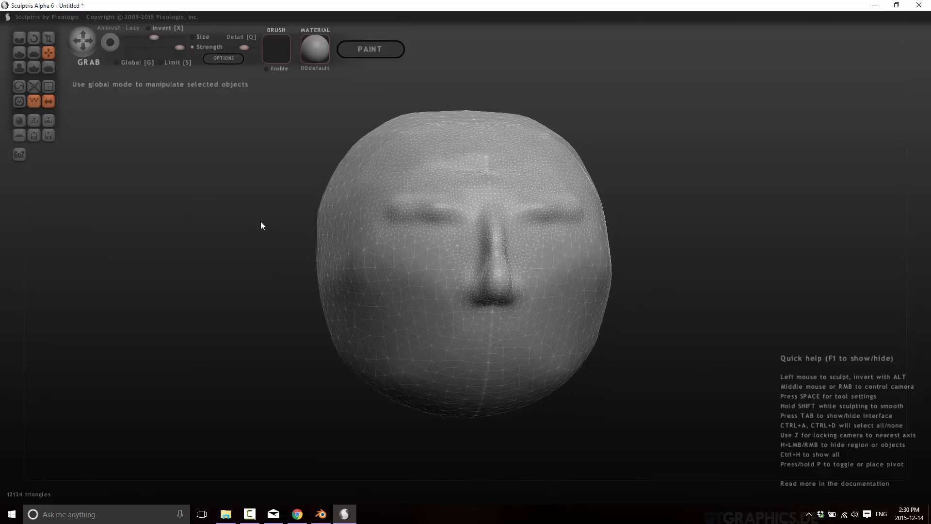
{"action": "mouse_move", "coordinate": [373, 292]}
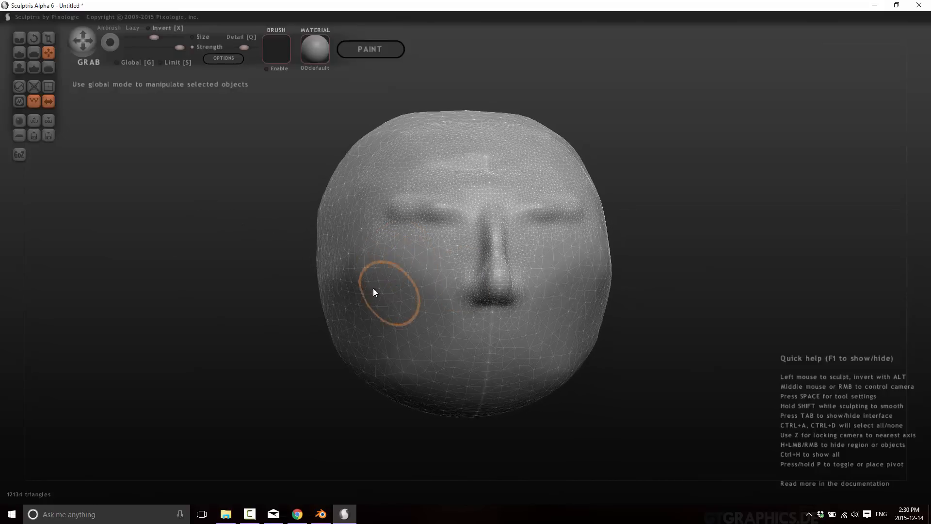
{"action": "mouse_move", "coordinate": [355, 311]}
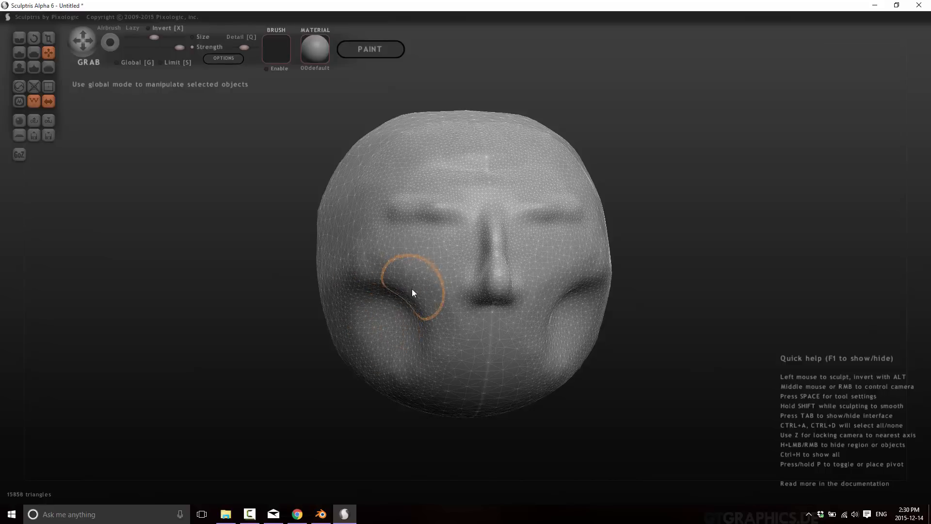
Grab the left under-eye crease deeper and pull the cheek and side of the head outward
{"action": "left_click_drag", "start_coordinate": [413, 292], "coordinate": [371, 280]}
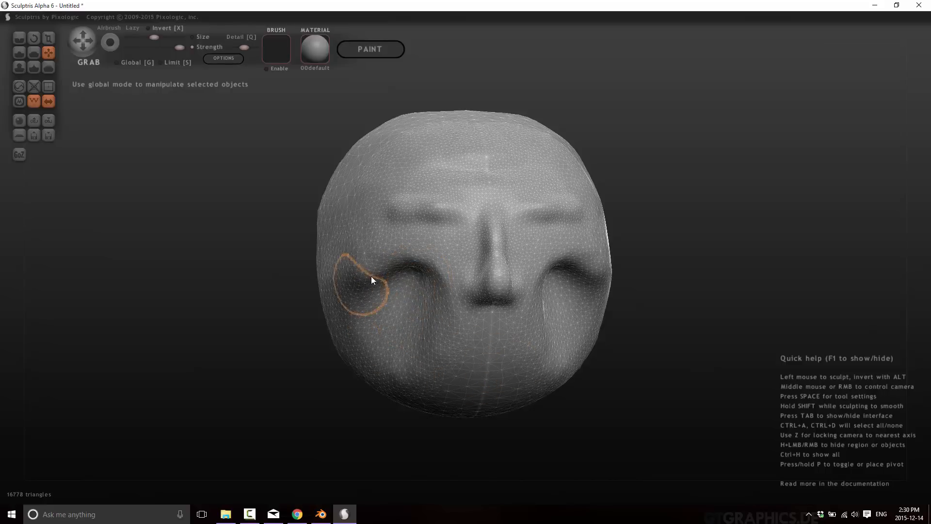
{"action": "left_click_drag", "start_coordinate": [371, 279], "coordinate": [332, 308]}
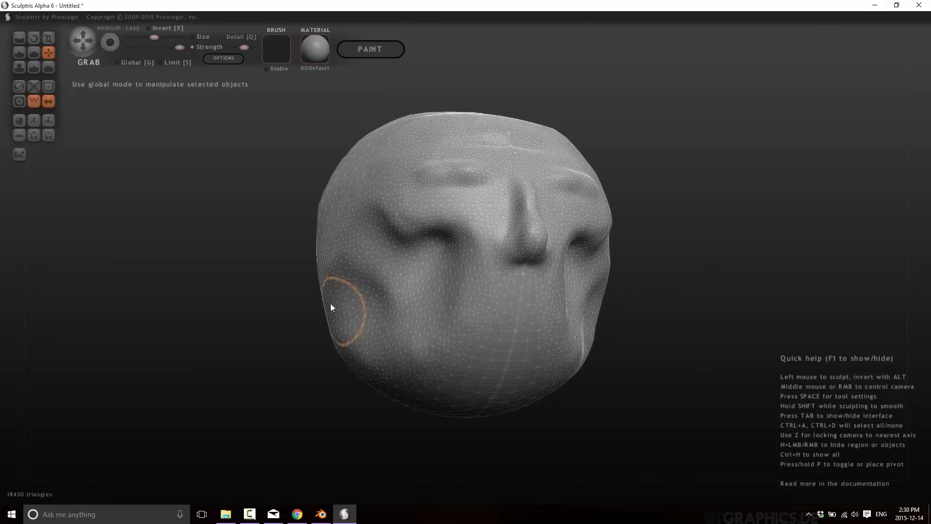
{"action": "left_click_drag", "start_coordinate": [332, 308], "coordinate": [353, 266]}
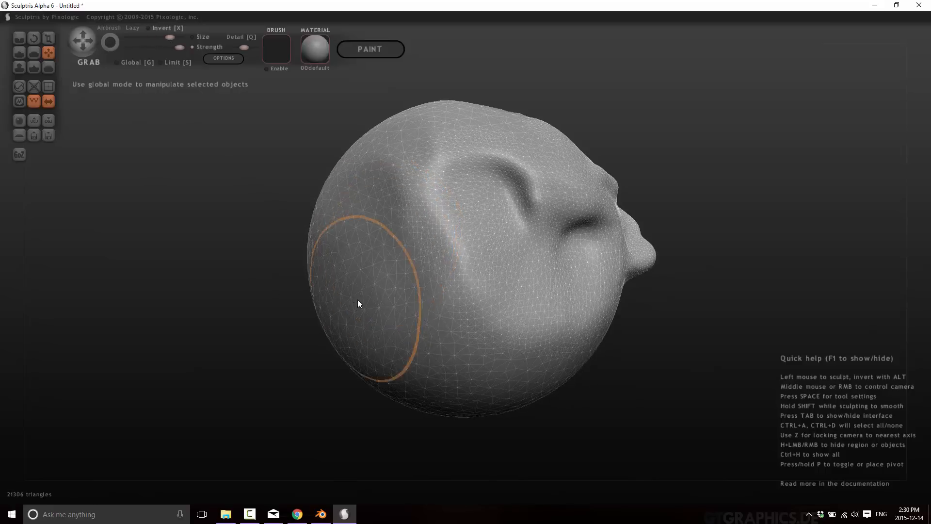
{"action": "left_click_drag", "start_coordinate": [358, 304], "coordinate": [331, 232]}
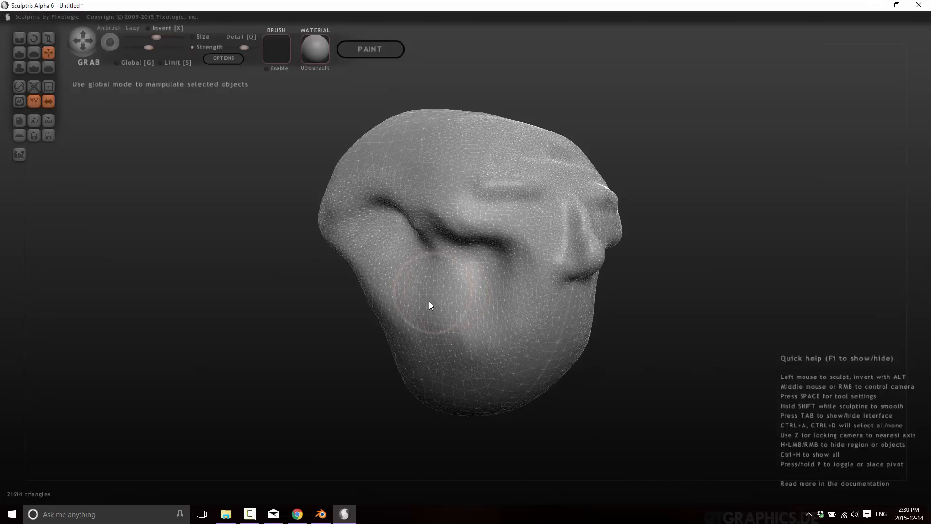
Grab the jaw downward and stretch the chin into a sharp point
{"action": "left_click_drag", "start_coordinate": [431, 305], "coordinate": [562, 337]}
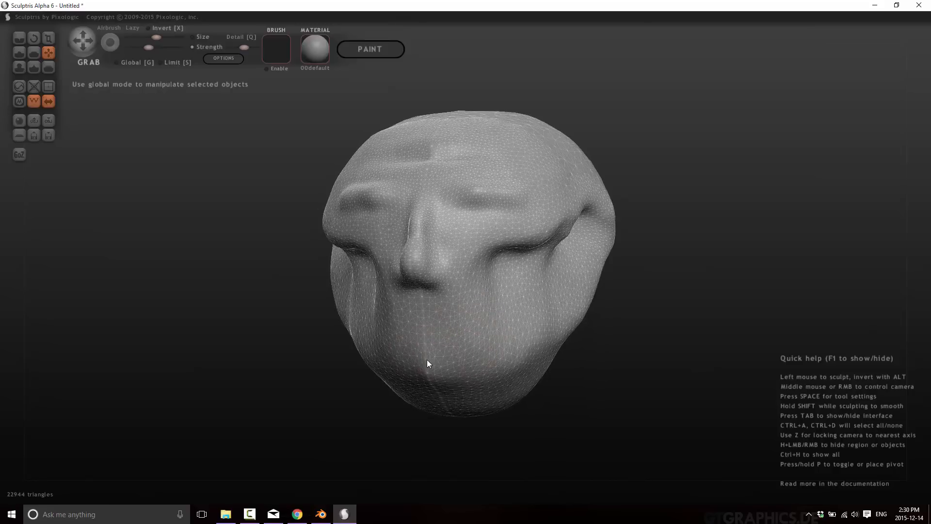
{"action": "left_click_drag", "start_coordinate": [428, 362], "coordinate": [339, 377]}
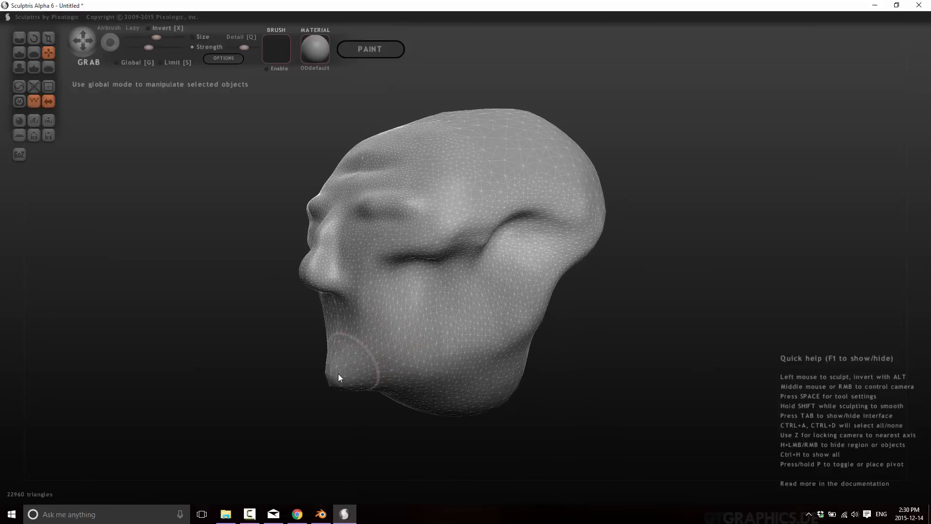
{"action": "left_click_drag", "start_coordinate": [340, 378], "coordinate": [430, 339]}
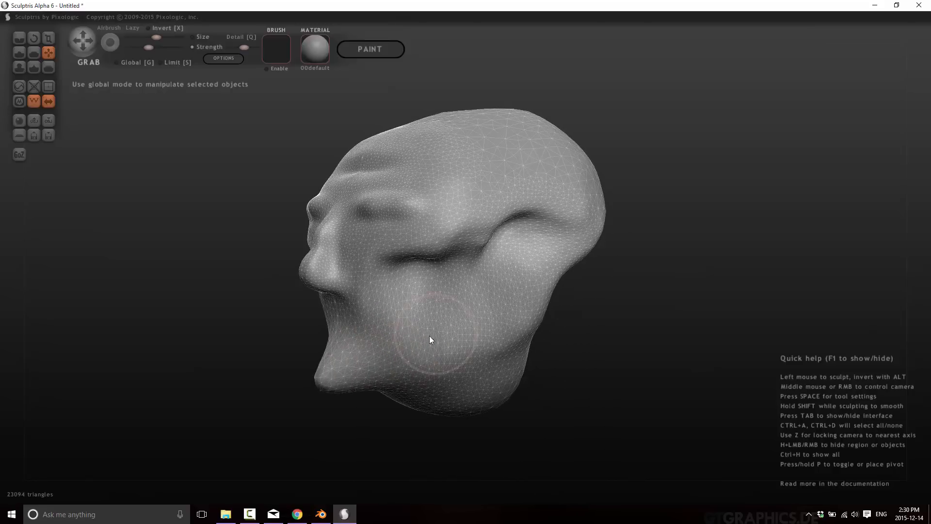
{"action": "left_click_drag", "start_coordinate": [431, 339], "coordinate": [556, 374]}
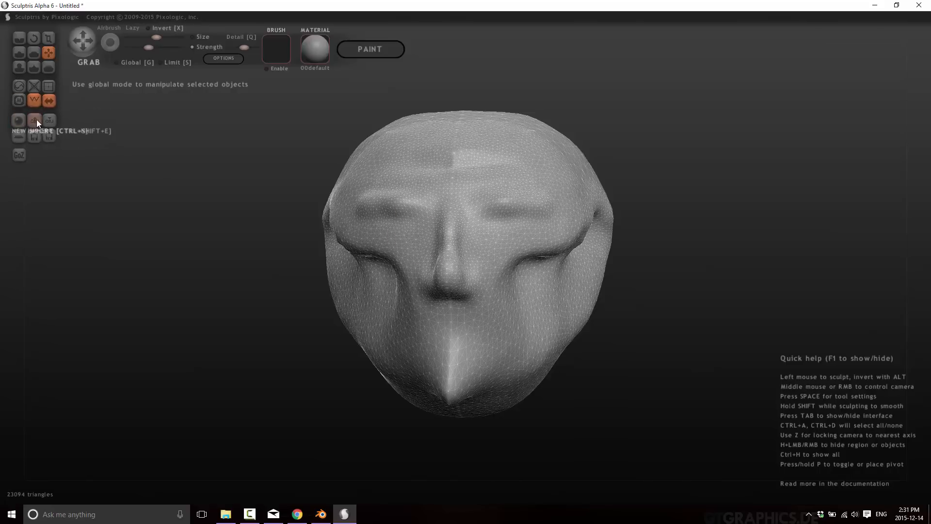
Export the head as Wavefront OBJ to the Desktop, overwriting myModel.obj
{"action": "left_click", "coordinate": [34, 122]}
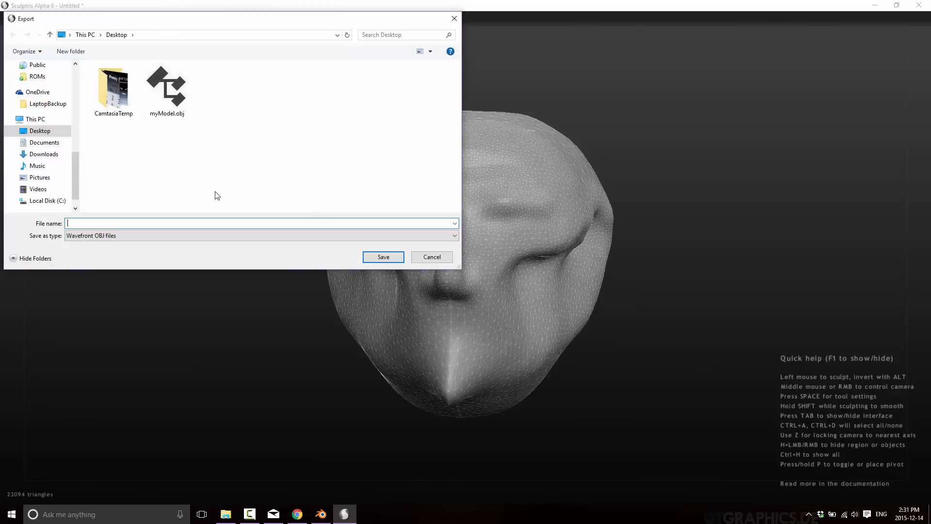
{"action": "left_click", "coordinate": [259, 234]}
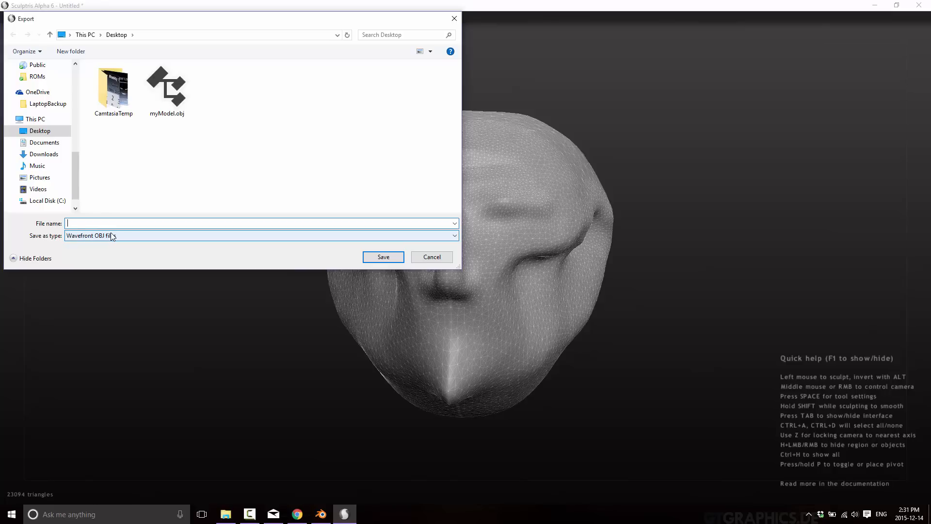
{"action": "left_click", "coordinate": [167, 87]}
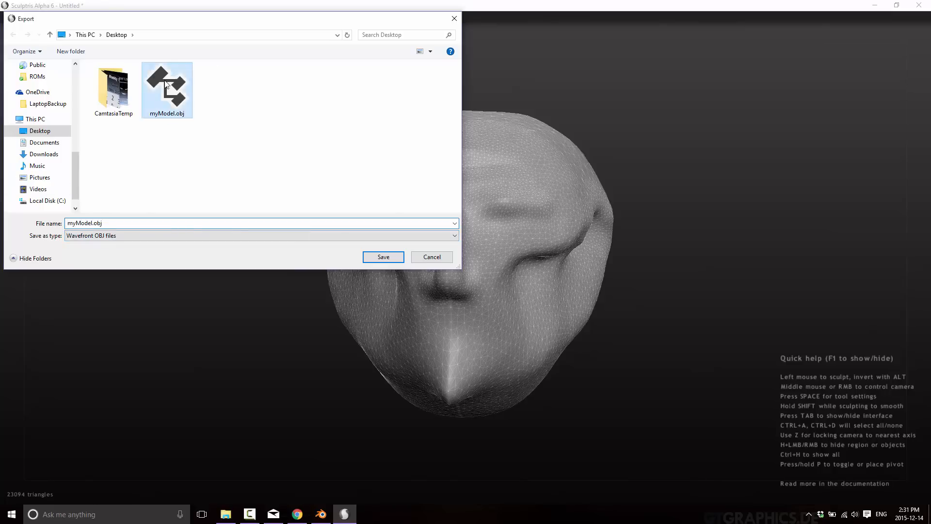
{"action": "left_click", "coordinate": [383, 256]}
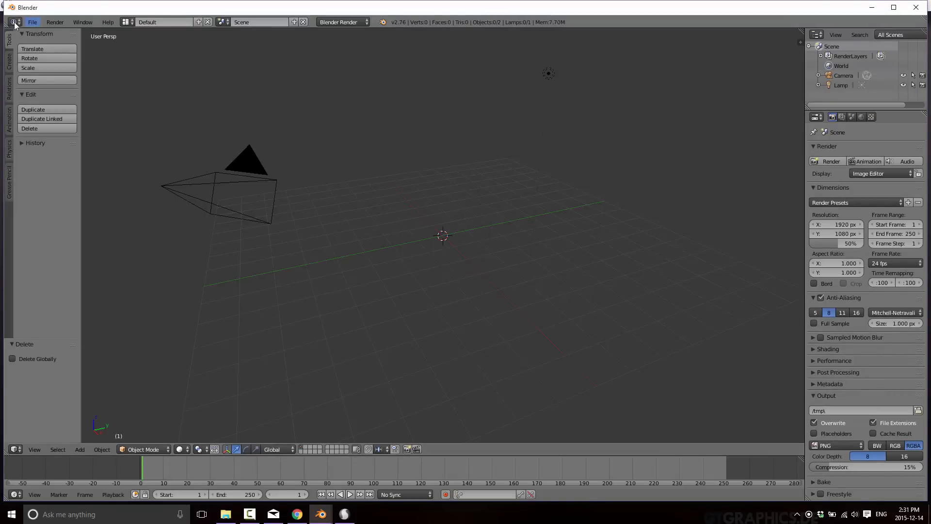
Import myModel.obj from the Desktop into Blender and compare it with the Sculptris sculpt
{"action": "left_click", "coordinate": [32, 23]}
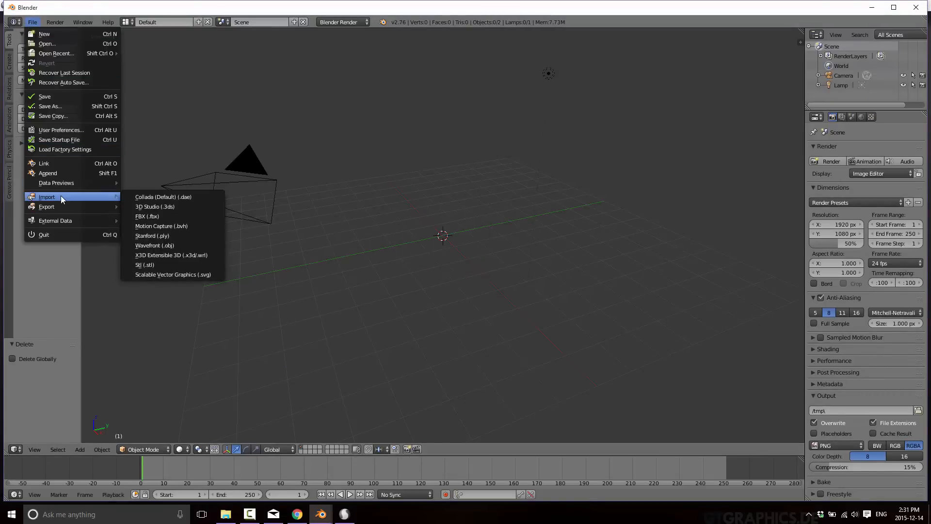
{"action": "mouse_move", "coordinate": [168, 264]}
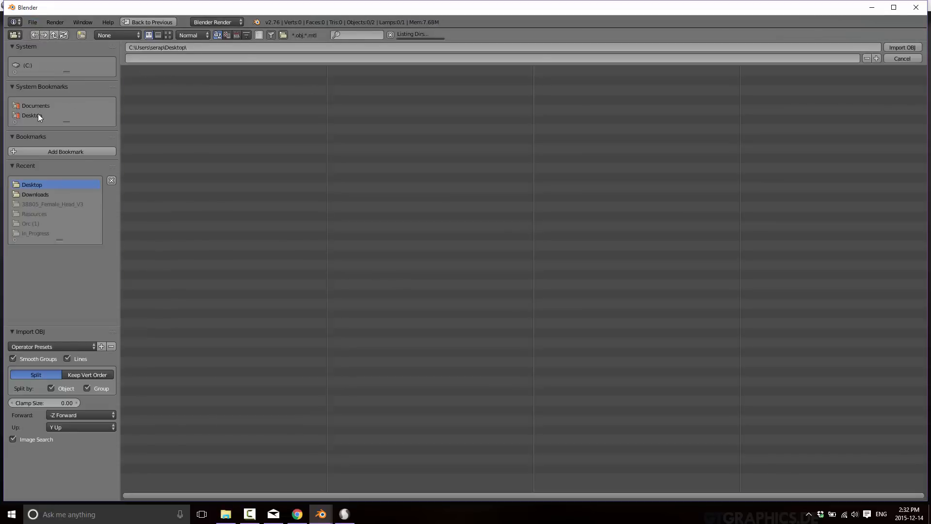
{"action": "left_click", "coordinate": [901, 47]}
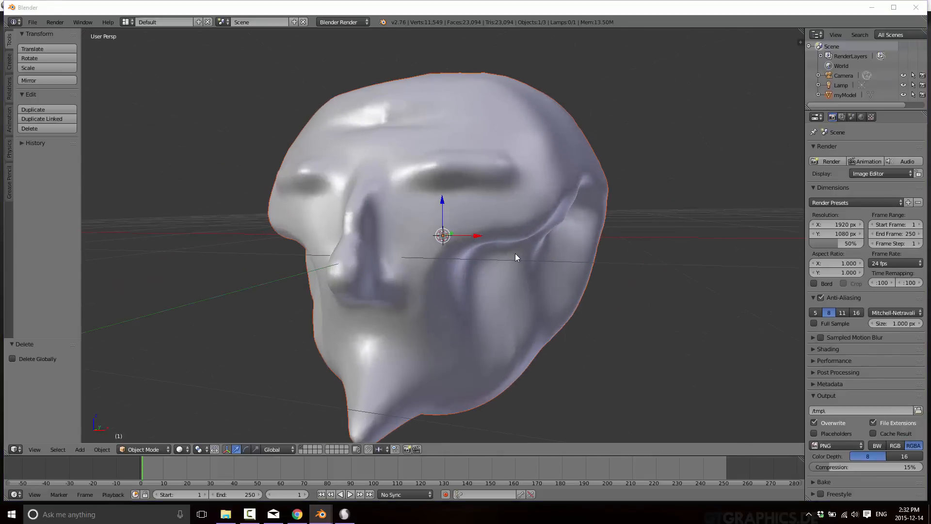
{"action": "left_click", "coordinate": [343, 514]}
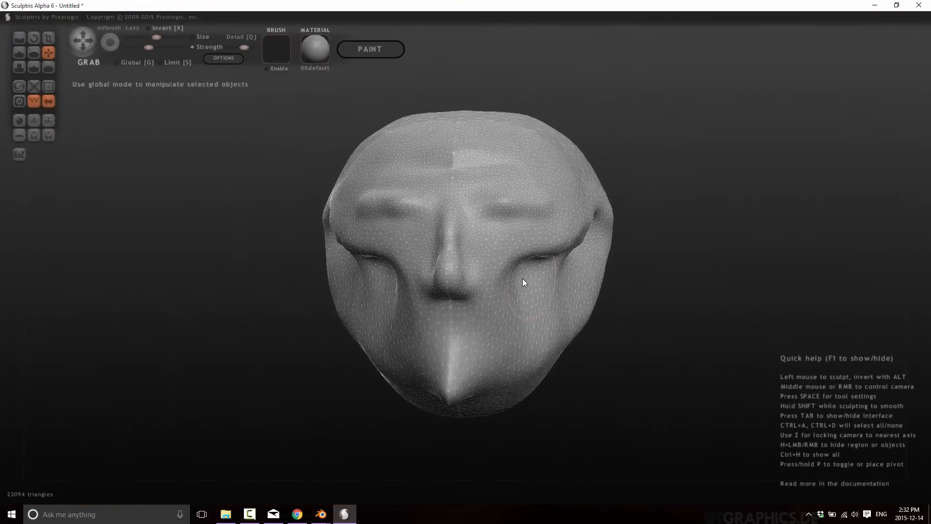
{"action": "left_click", "coordinate": [319, 514]}
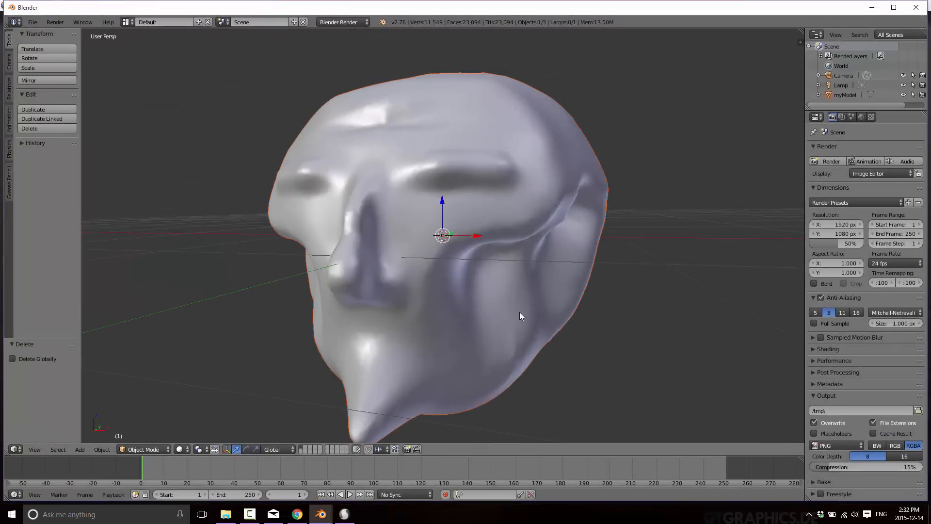
{"action": "left_click", "coordinate": [343, 514]}
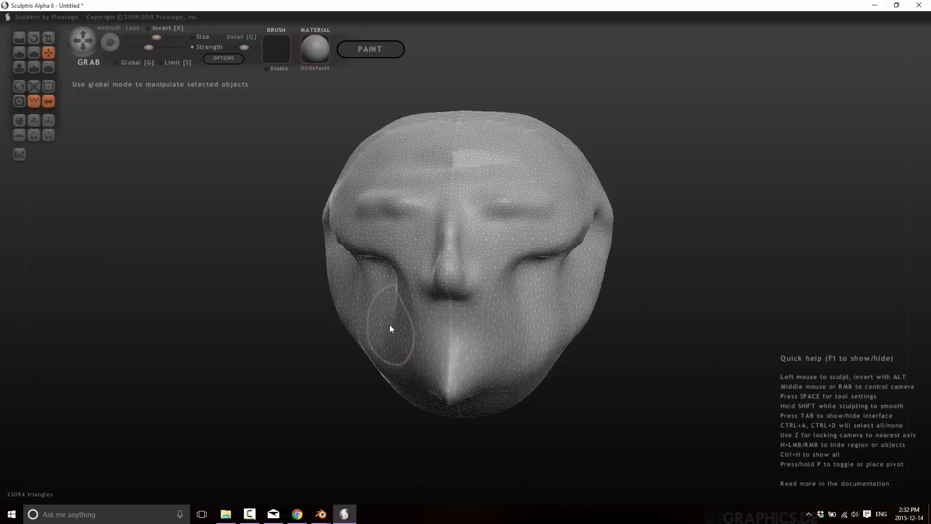
{"action": "mouse_move", "coordinate": [411, 75]}
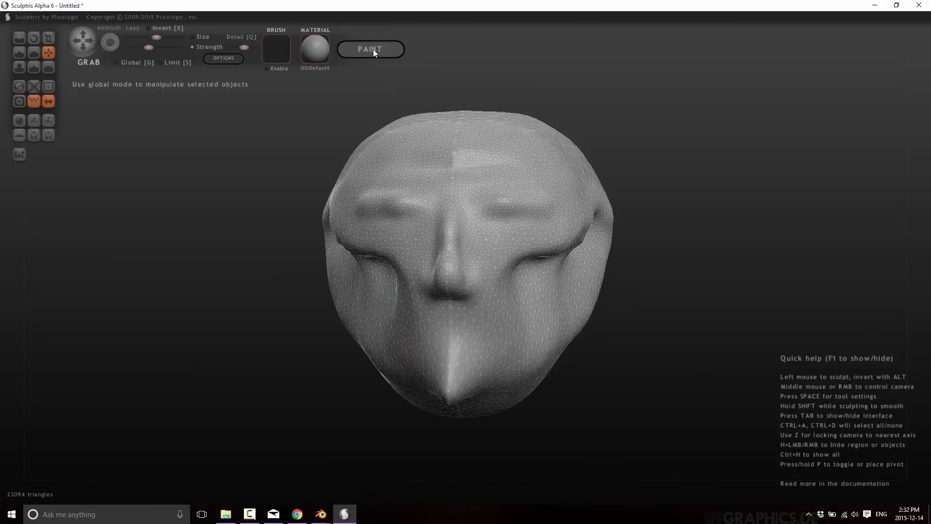
Enter paint mode, building a 1024-resolution texture map for the head
{"action": "left_click", "coordinate": [370, 48]}
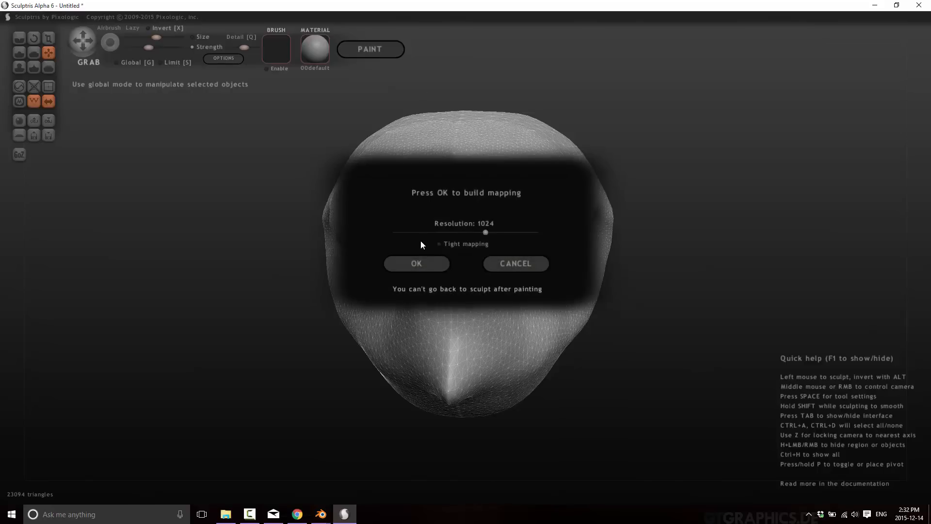
{"action": "left_click", "coordinate": [416, 263]}
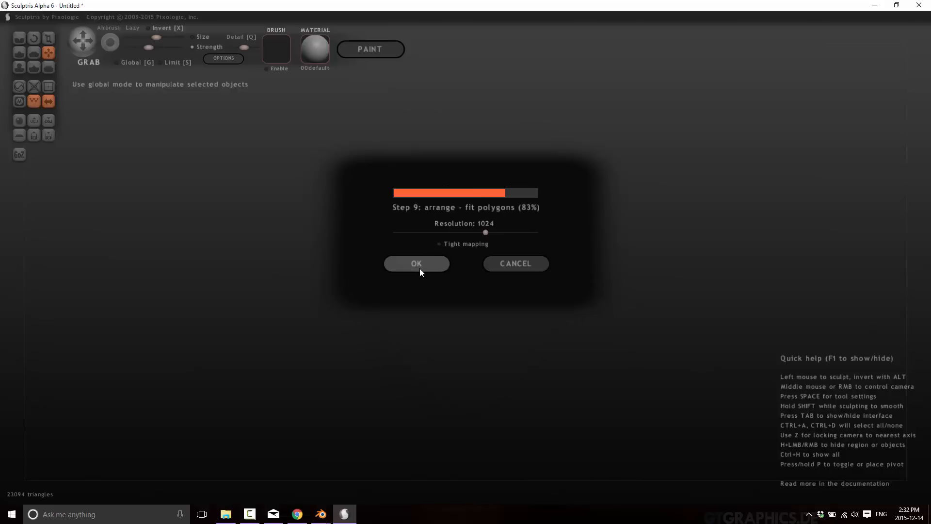
{"action": "left_click", "coordinate": [416, 262]}
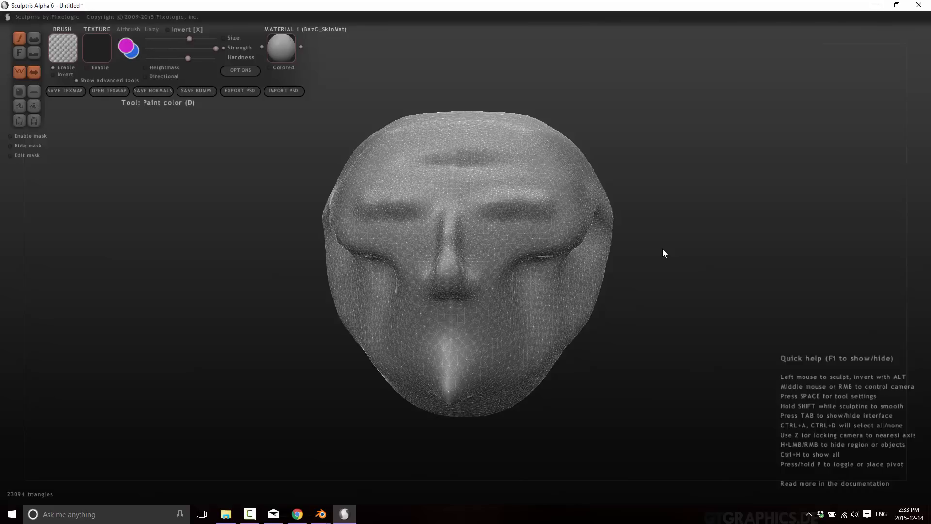
{"action": "mouse_move", "coordinate": [19, 107]}
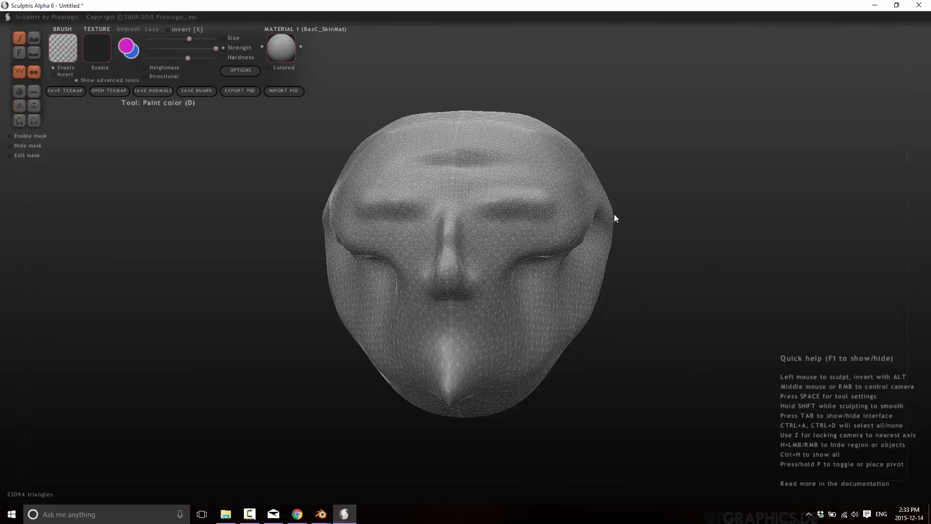
{"action": "mouse_move", "coordinate": [659, 206]}
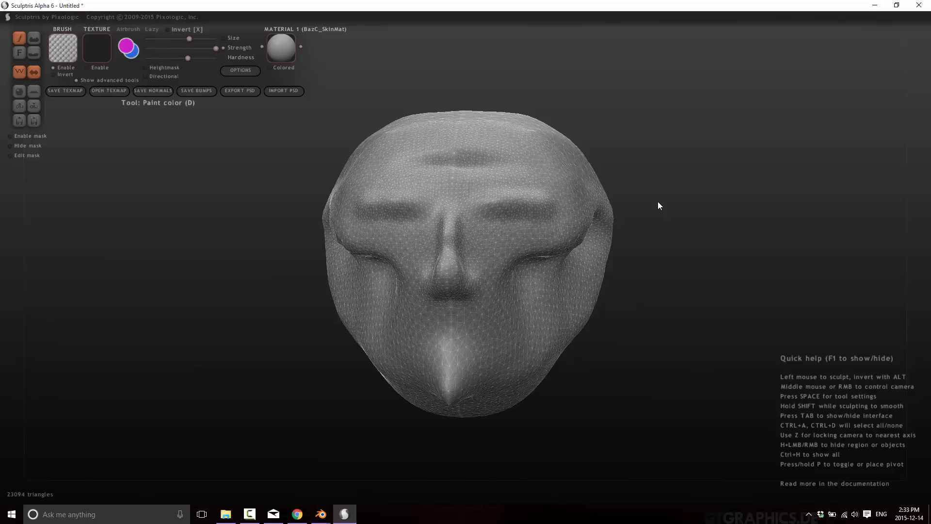
{"action": "mouse_move", "coordinate": [668, 210]}
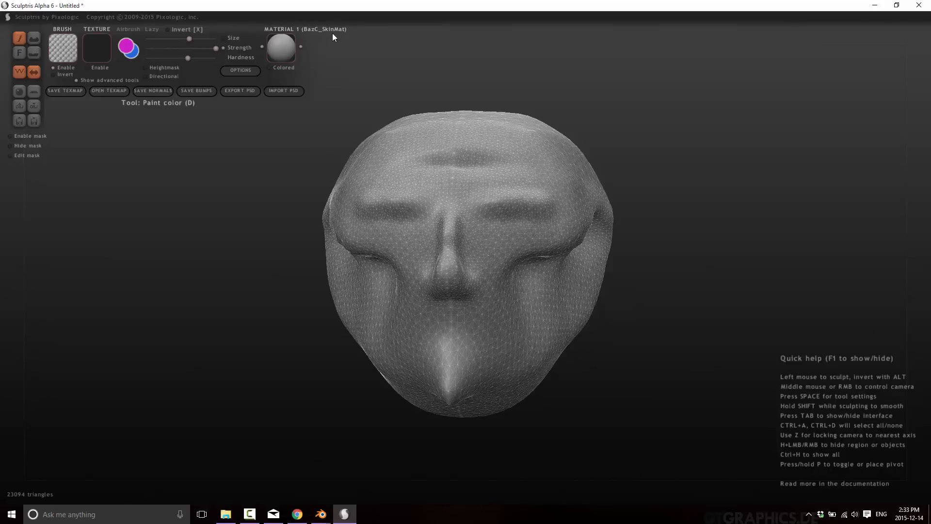
{"action": "mouse_move", "coordinate": [326, 37]}
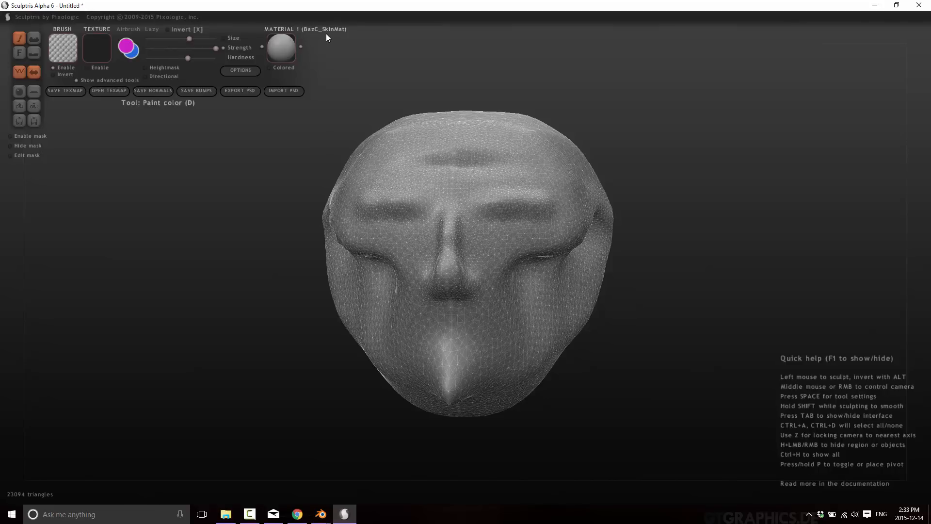
Pick yellow on the colour wheel so the whole head fills with yellow
{"action": "left_click", "coordinate": [282, 48]}
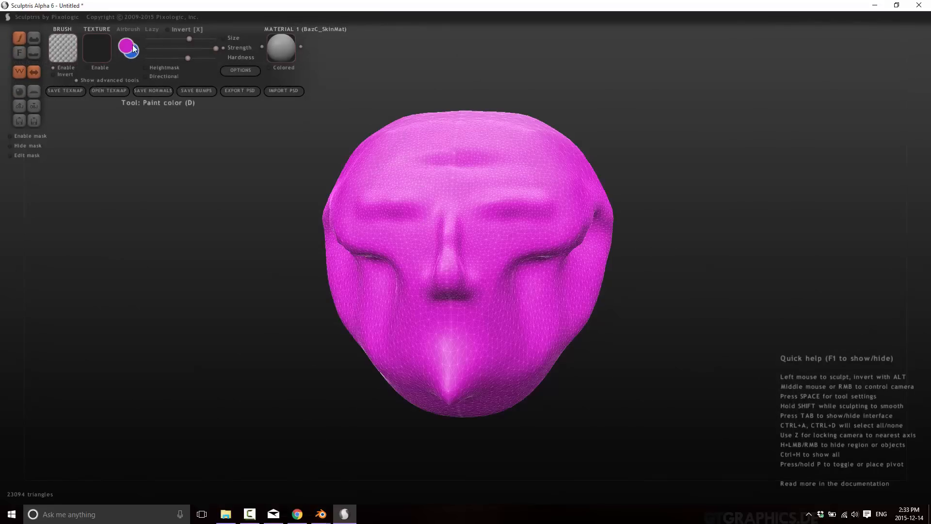
{"action": "left_click", "coordinate": [128, 47]}
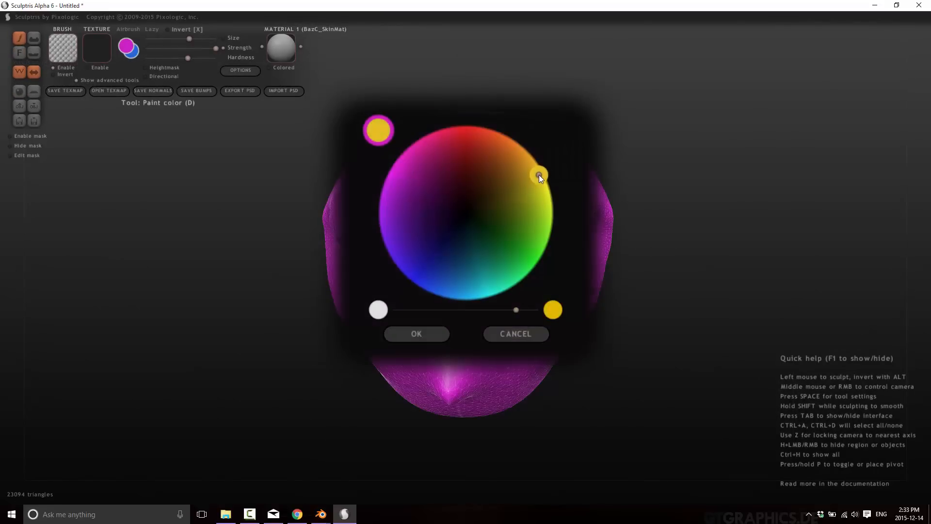
{"action": "left_click", "coordinate": [416, 332]}
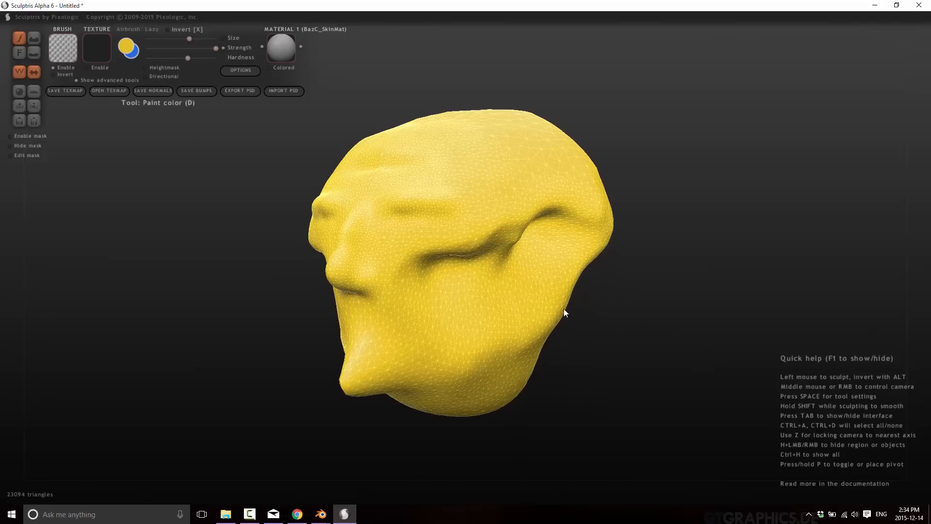
{"action": "mouse_move", "coordinate": [294, 46]}
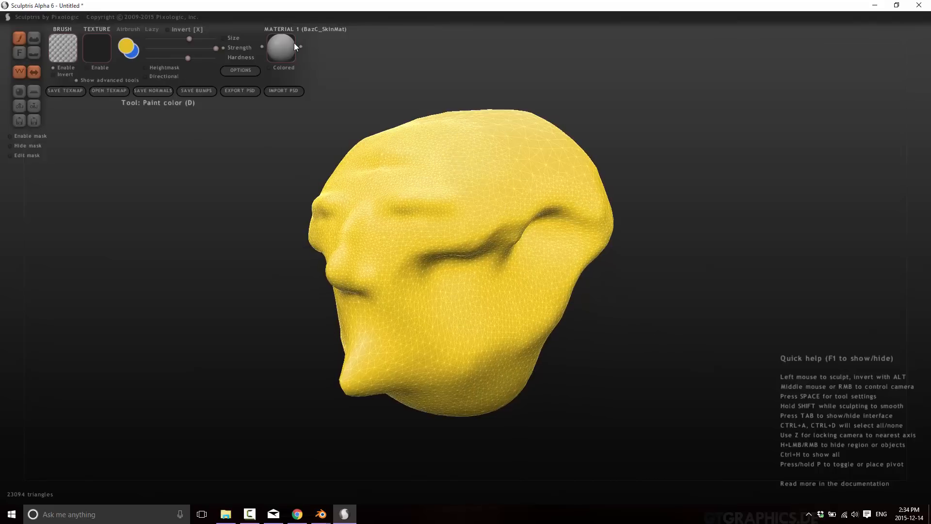
{"action": "left_click", "coordinate": [281, 48]}
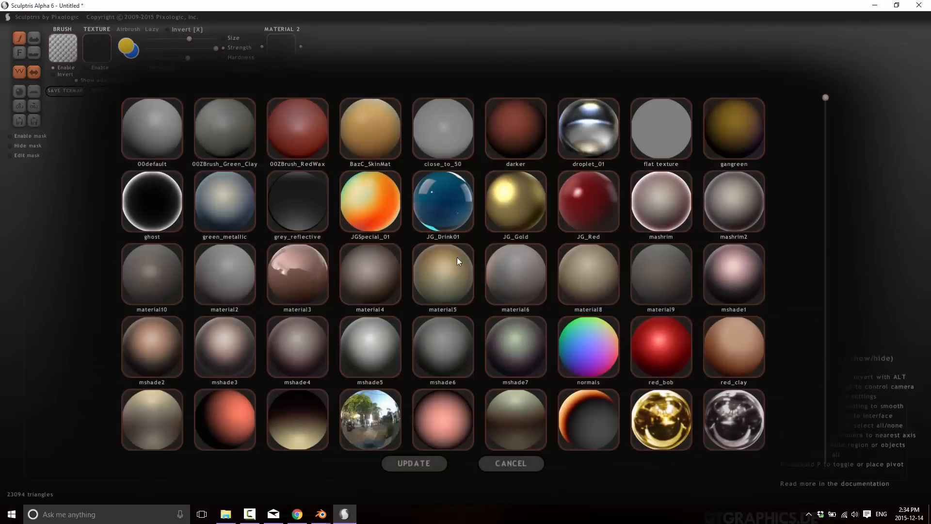
Add silver as the second material and switch the paint colour to blue
{"action": "scroll", "scroll_direction": "down", "scroll_amount": 3}
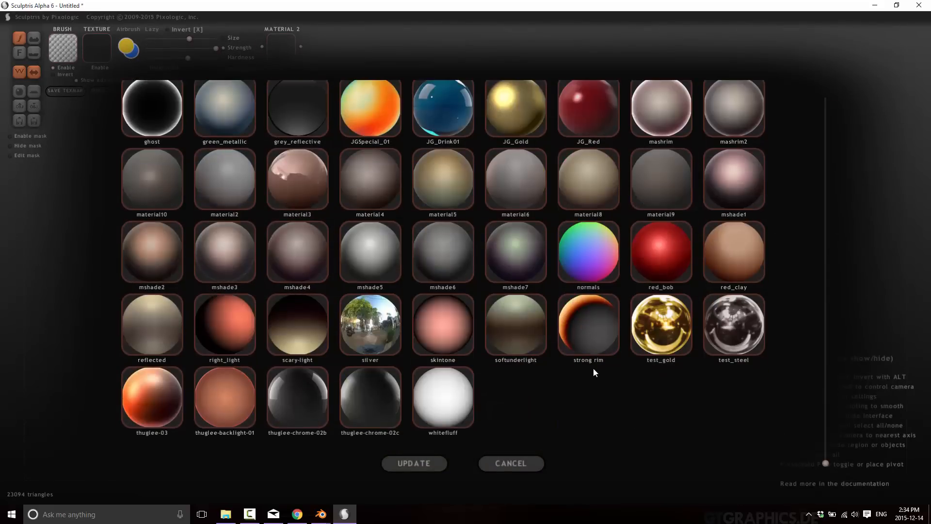
{"action": "left_click", "coordinate": [370, 325]}
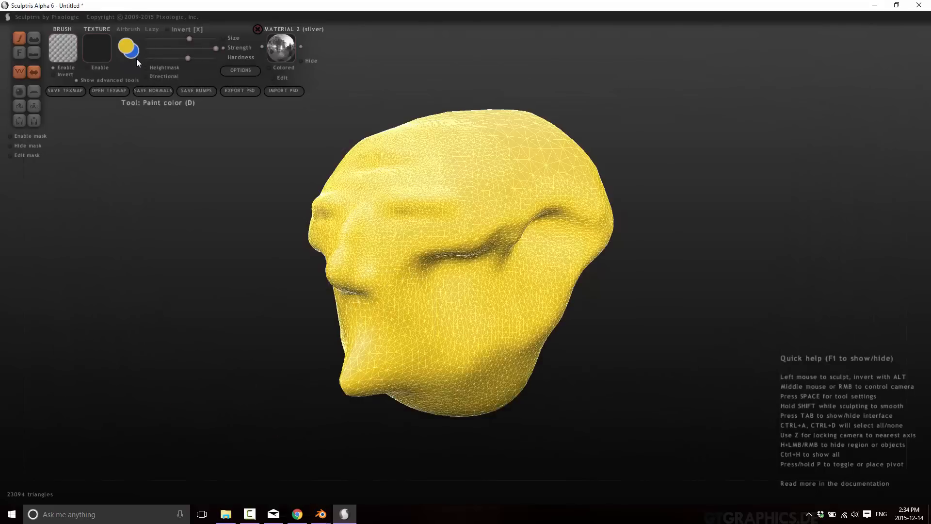
{"action": "left_click", "coordinate": [128, 49]}
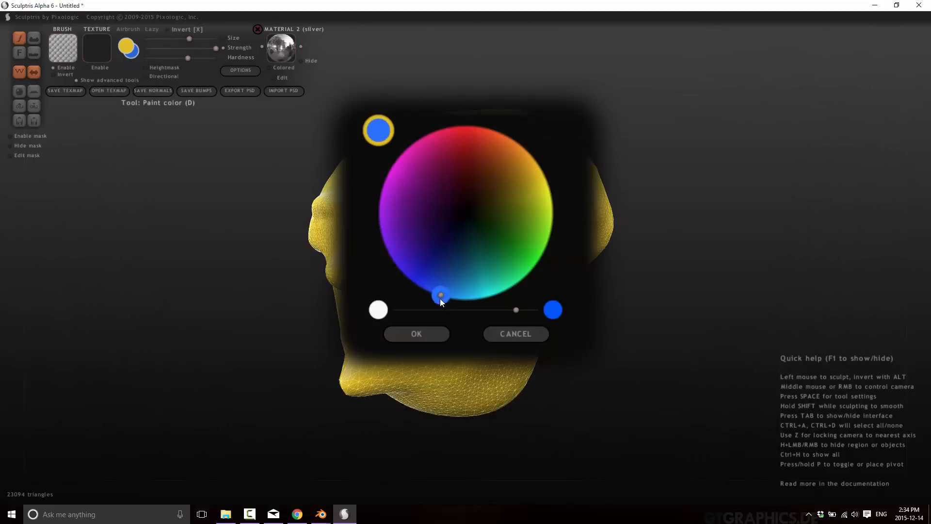
{"action": "left_click", "coordinate": [416, 333]}
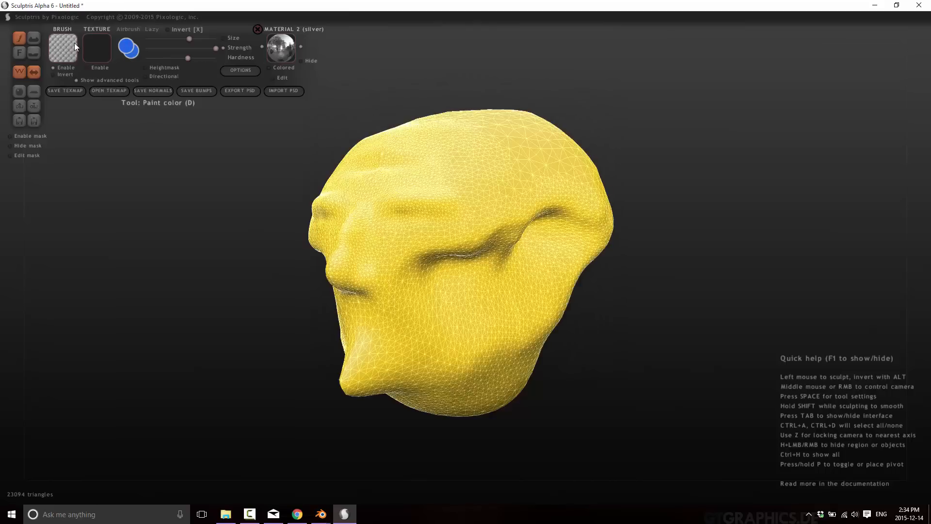
{"action": "mouse_move", "coordinate": [62, 48]}
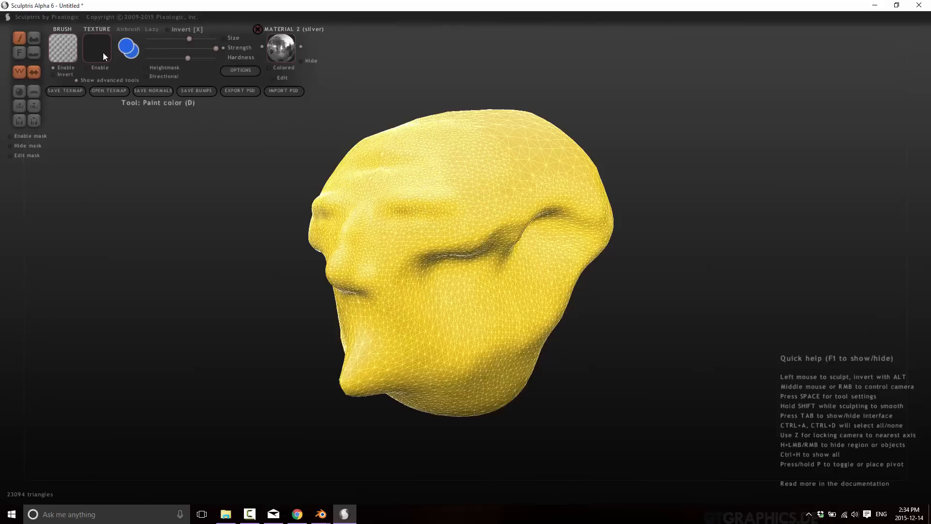
Load bark.png as an enabled brush texture and paint bark detail across the head
{"action": "left_click", "coordinate": [108, 91]}
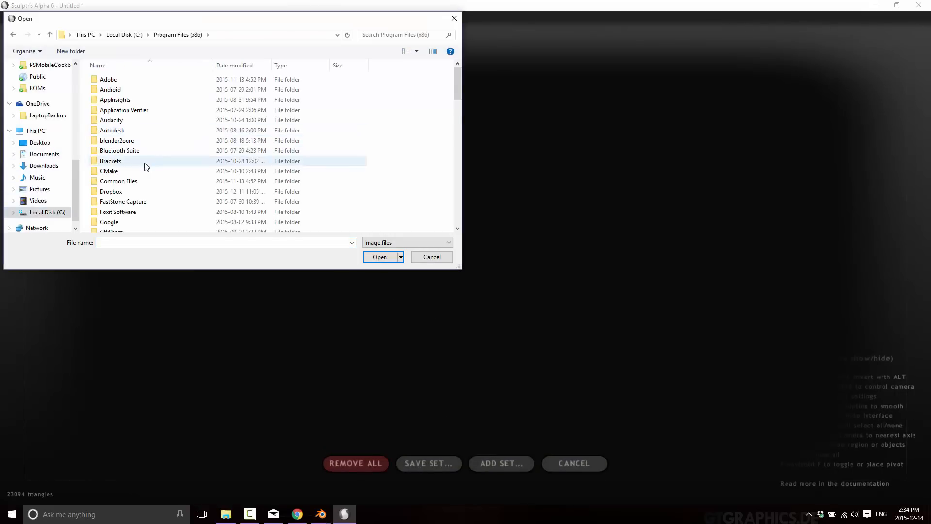
{"action": "scroll", "scroll_direction": "down", "scroll_amount": 3}
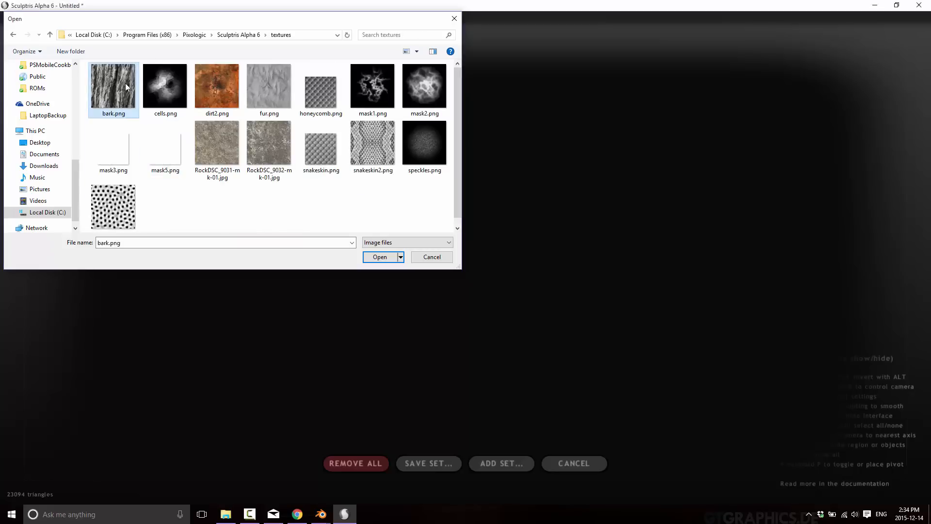
{"action": "left_click", "coordinate": [380, 256]}
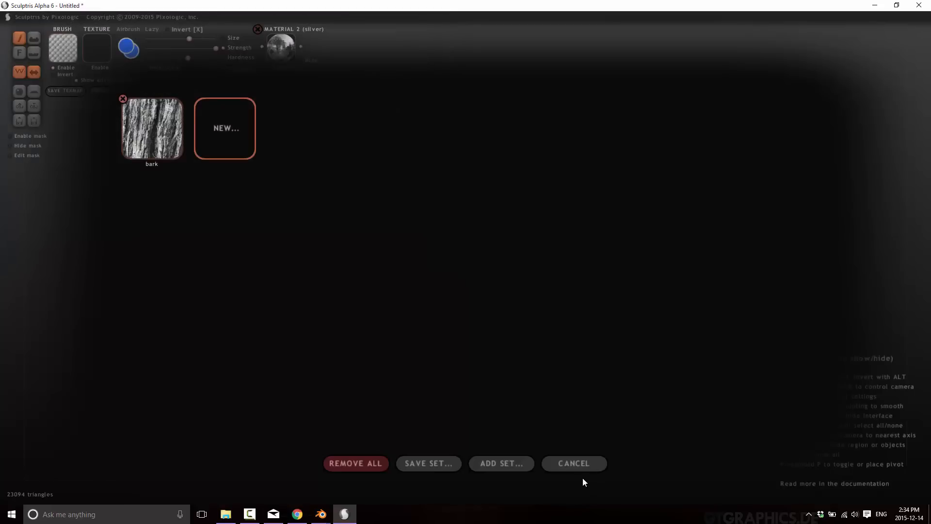
{"action": "left_click", "coordinate": [572, 464]}
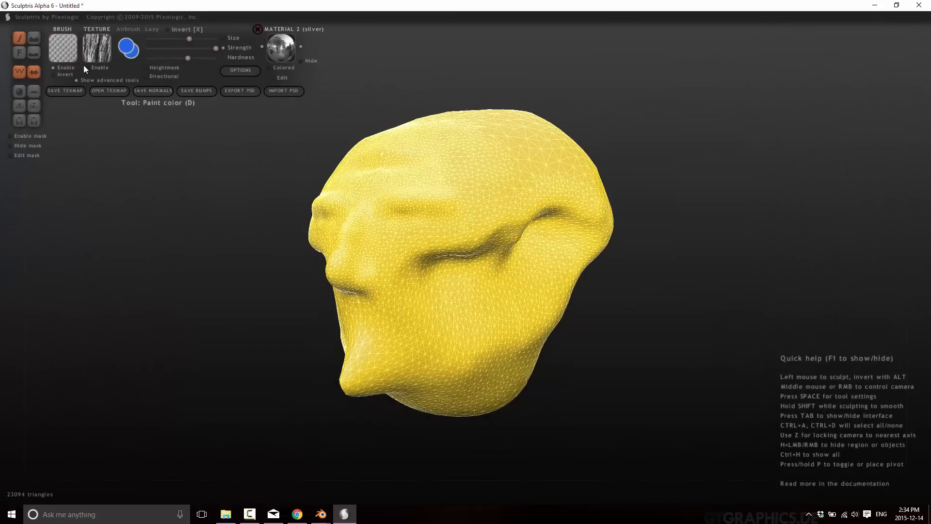
{"action": "left_click", "coordinate": [481, 196]}
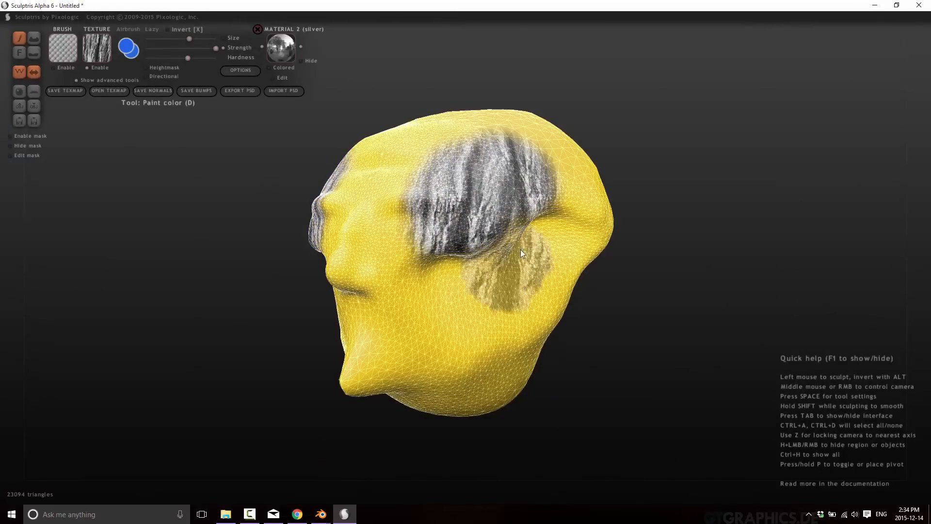
{"action": "left_click_drag", "start_coordinate": [522, 252], "coordinate": [425, 215]}
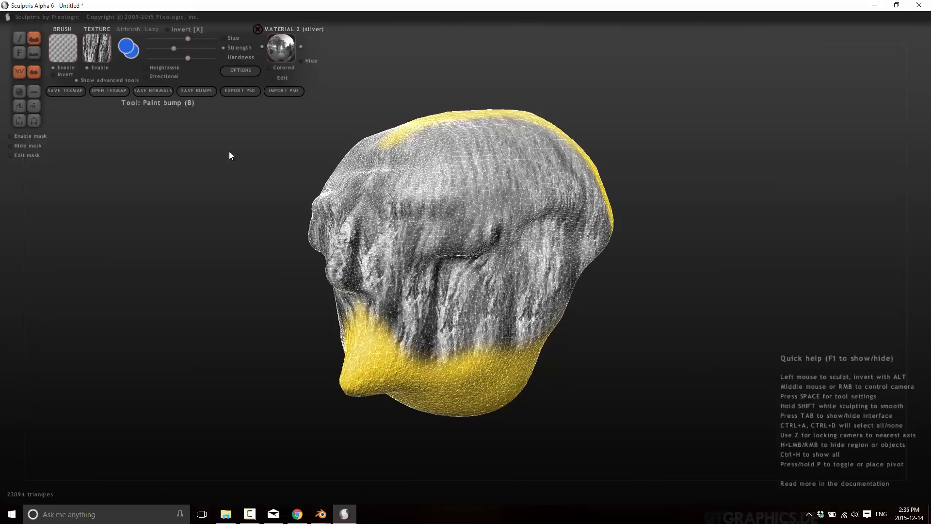
{"action": "mouse_move", "coordinate": [33, 51]}
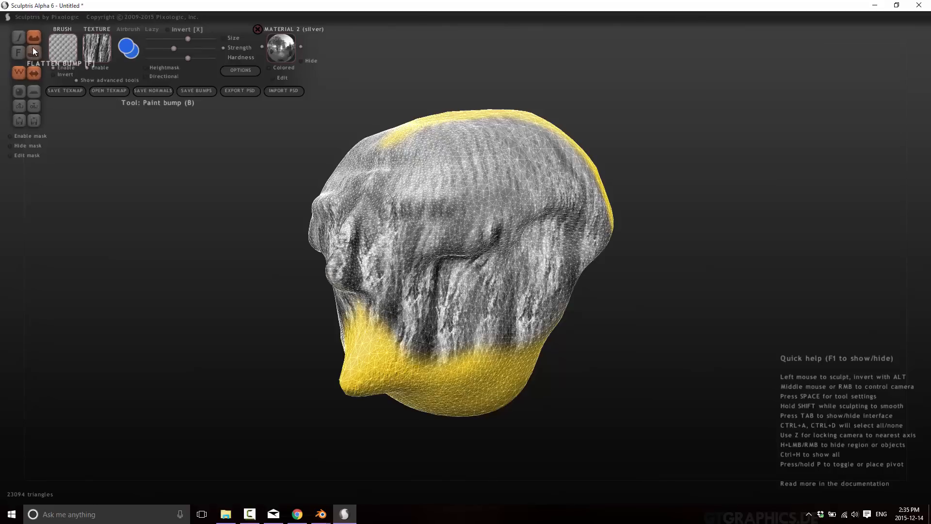
Pick purple paint, add skintone as a third material, and switch off the brush stamp
{"action": "left_click", "coordinate": [19, 38]}
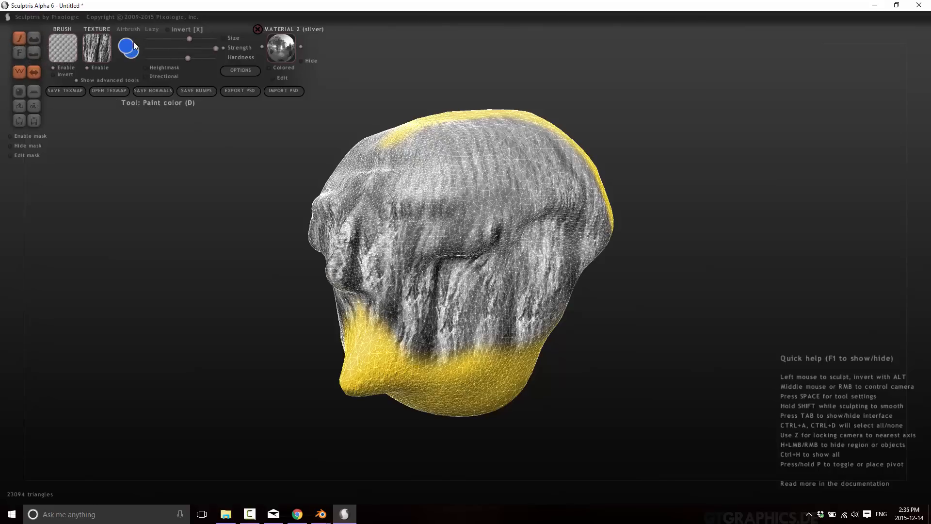
{"action": "left_click", "coordinate": [128, 50]}
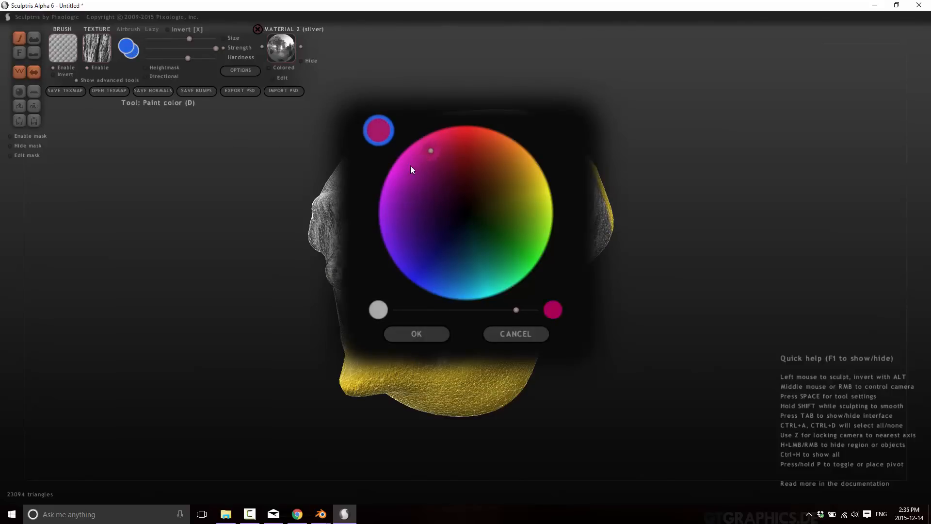
{"action": "left_click", "coordinate": [416, 333]}
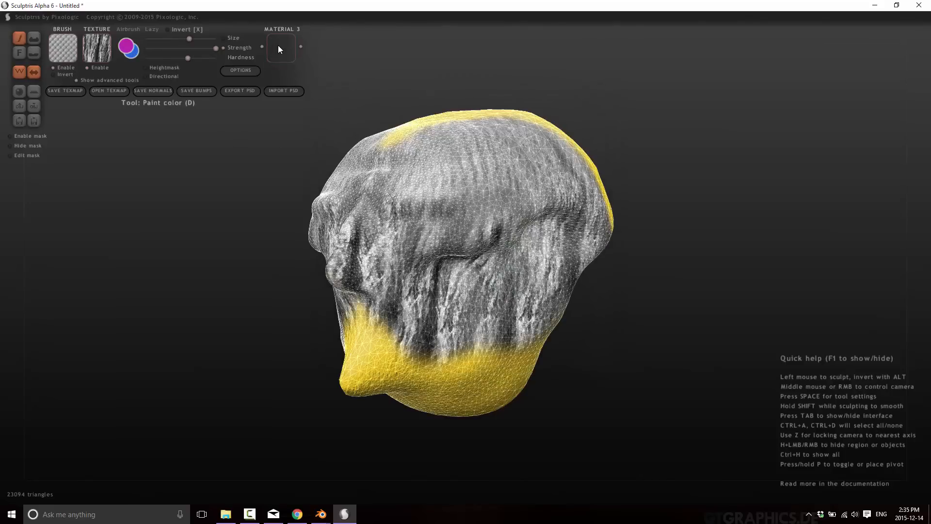
{"action": "left_click", "coordinate": [281, 49]}
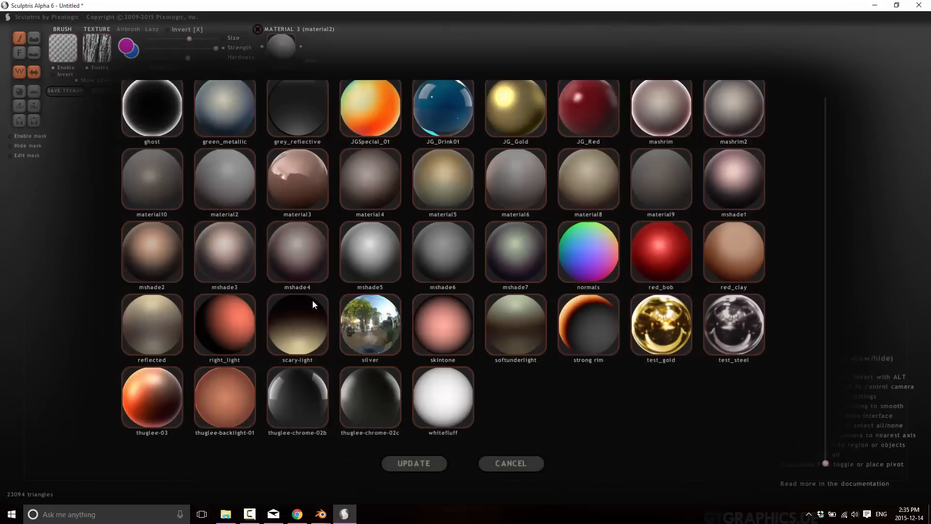
{"action": "mouse_move", "coordinate": [181, 298]}
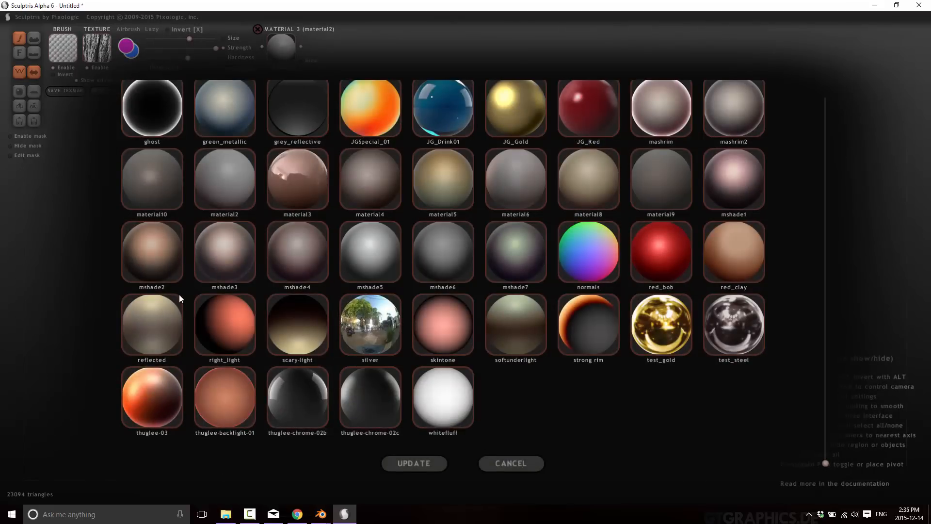
{"action": "mouse_move", "coordinate": [474, 338]}
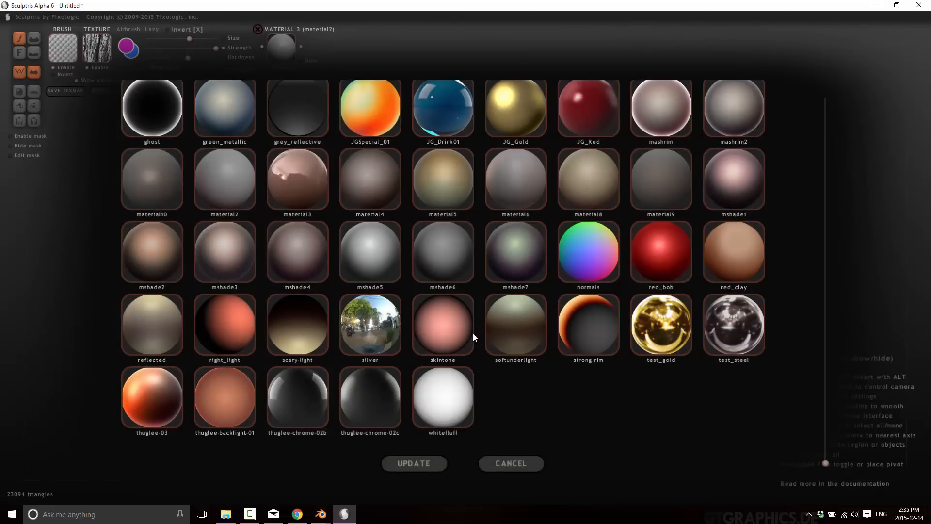
{"action": "left_click", "coordinate": [442, 324]}
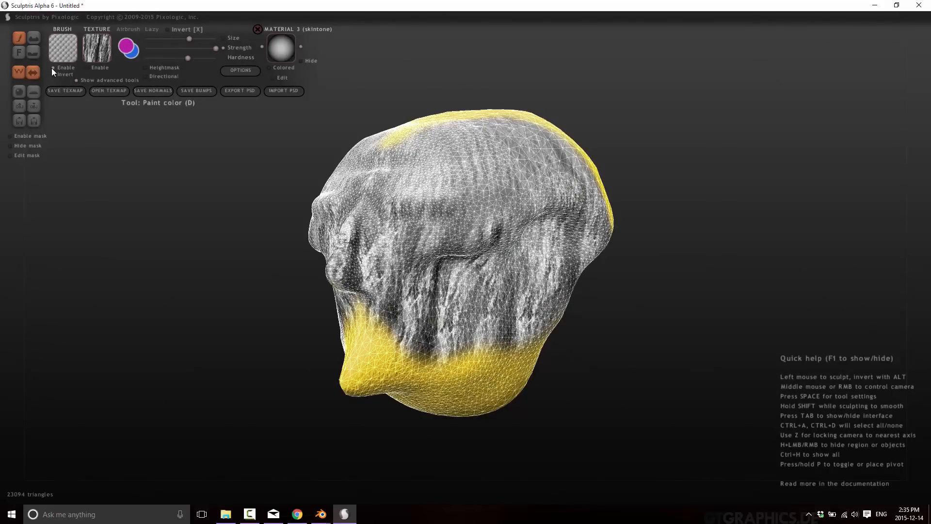
{"action": "left_click", "coordinate": [128, 49]}
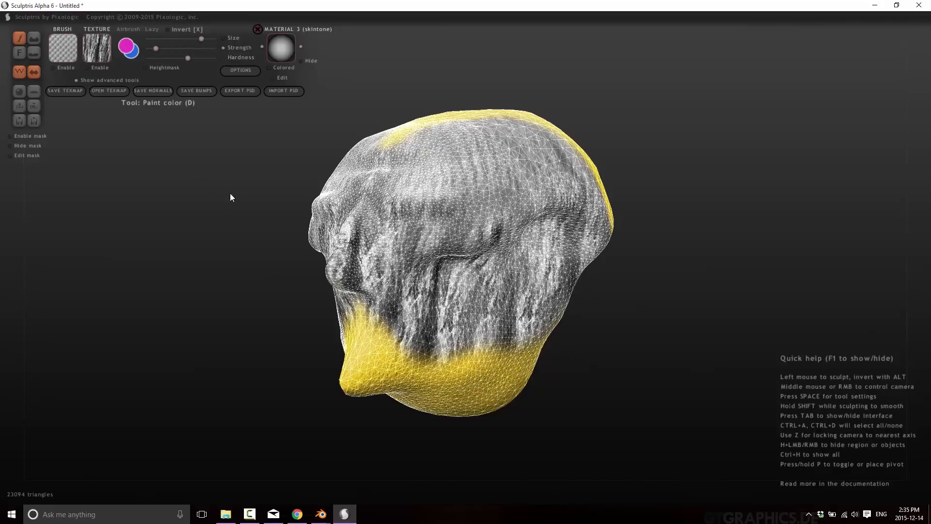
{"action": "left_click", "coordinate": [240, 70]}
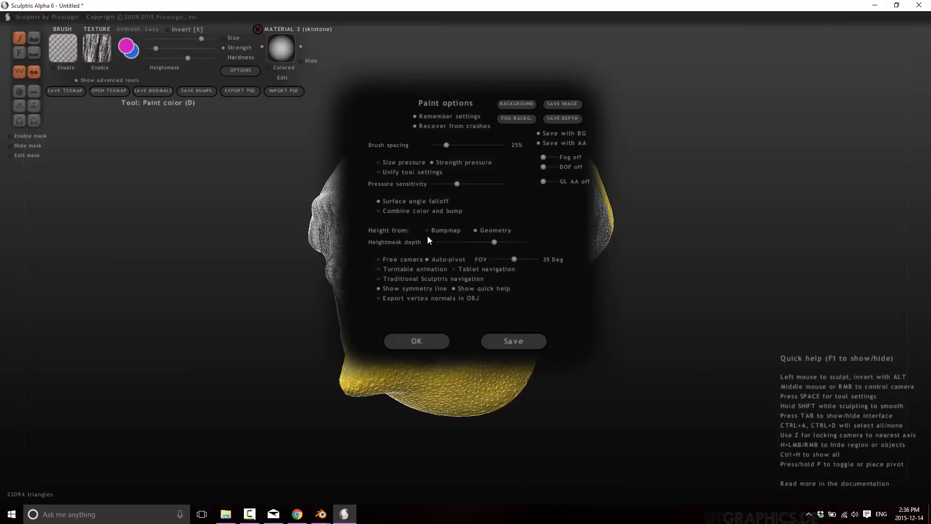
{"action": "mouse_move", "coordinate": [504, 336]}
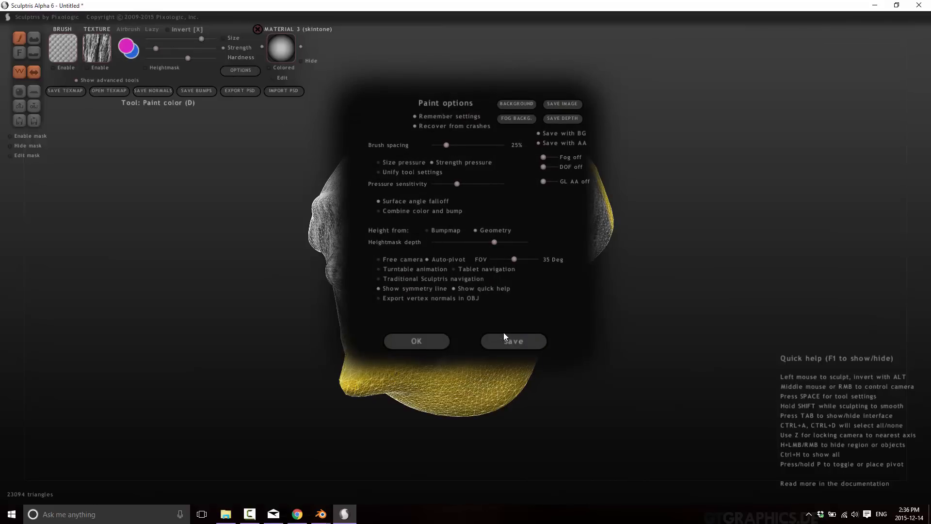
{"action": "left_click", "coordinate": [416, 340]}
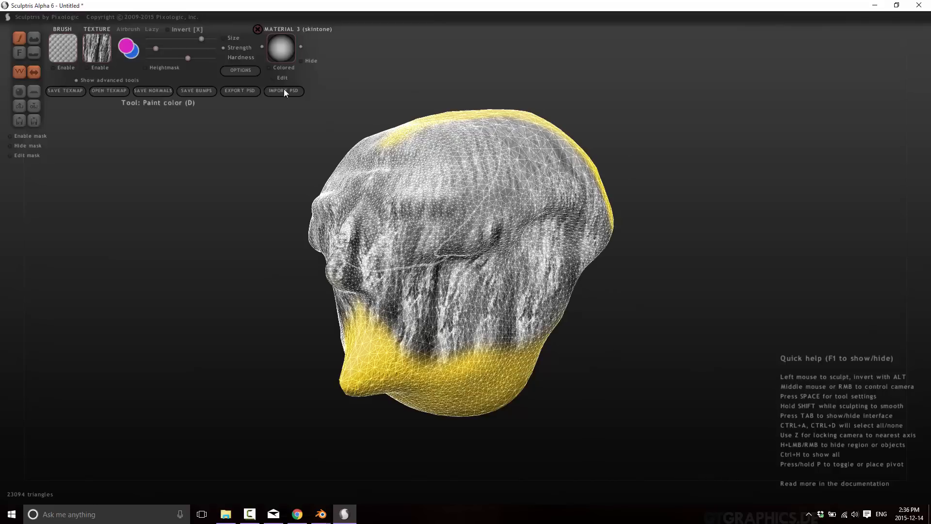
Choose magenta/purple paint for colouring the bark-textured upper head
{"action": "left_click", "coordinate": [128, 50]}
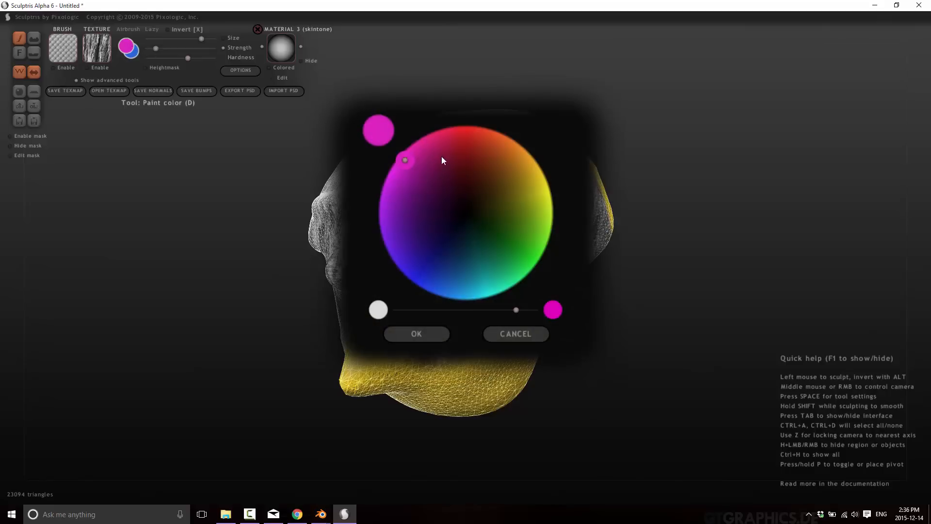
{"action": "left_click", "coordinate": [515, 332]}
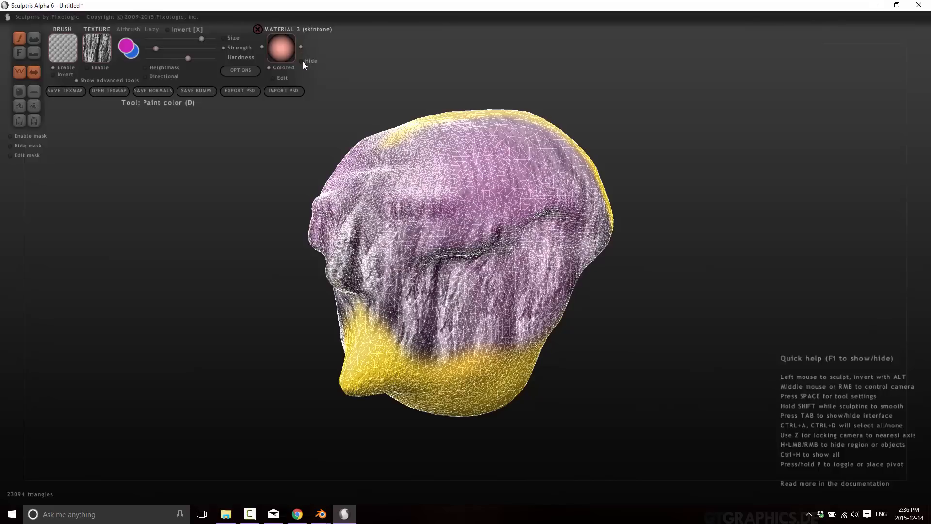
{"action": "mouse_move", "coordinate": [274, 62]}
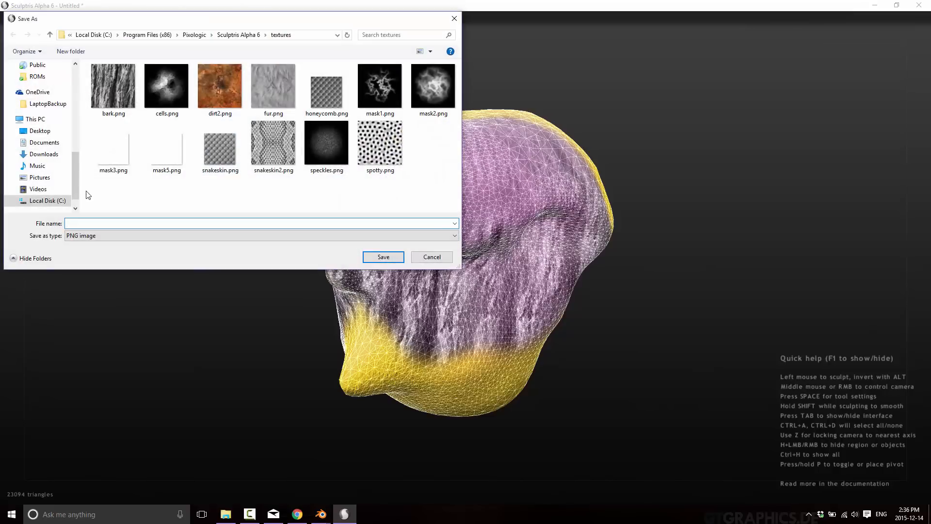
Save the normal map and bump map to the Desktop, replacing textureNormals.png and bumpMap.tif
{"action": "left_click", "coordinate": [40, 131]}
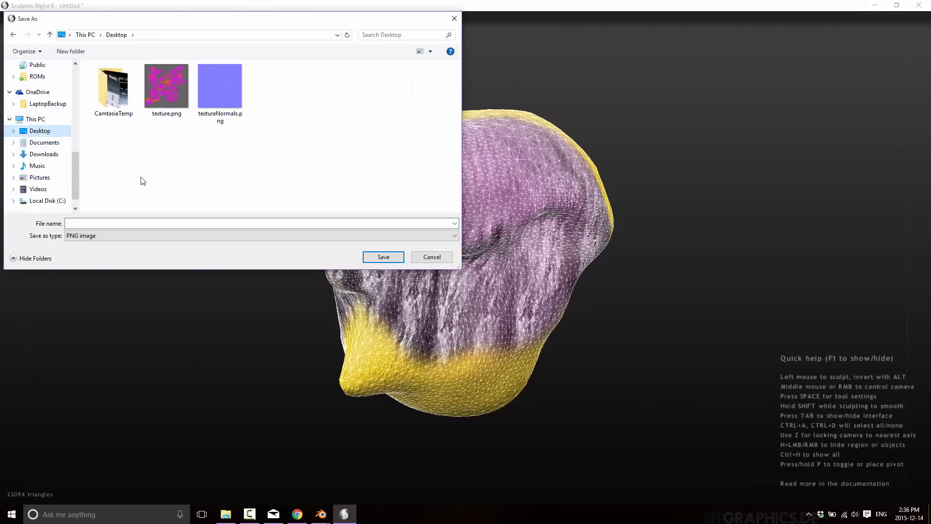
{"action": "left_click", "coordinate": [383, 256]}
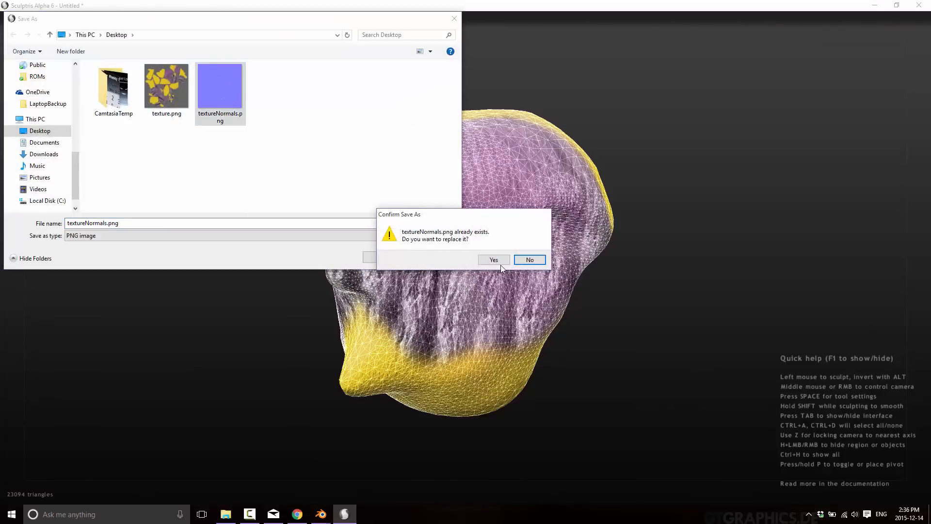
{"action": "left_click", "coordinate": [494, 260]}
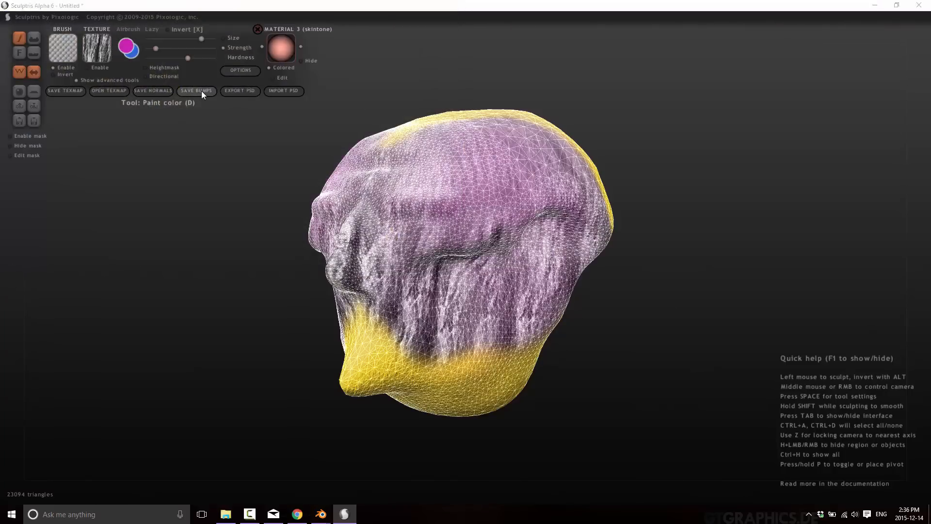
{"action": "left_click", "coordinate": [197, 91]}
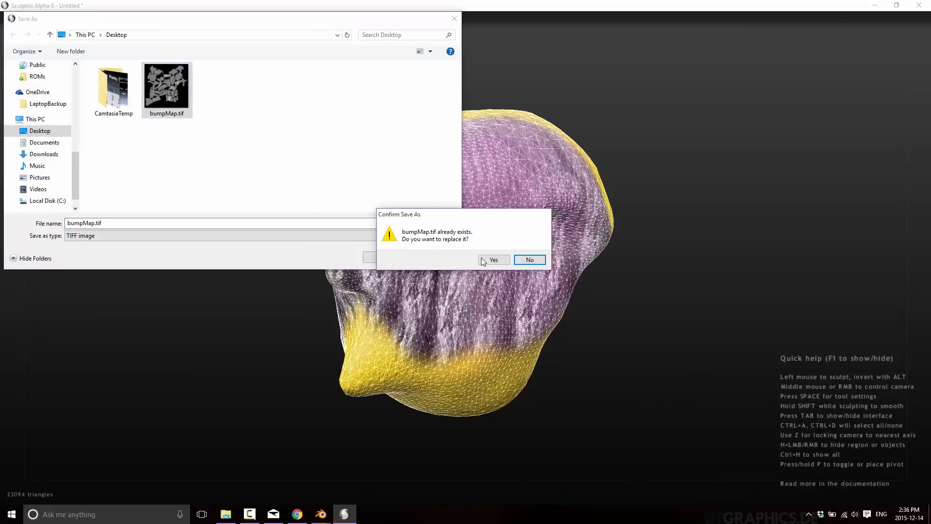
{"action": "left_click", "coordinate": [494, 260]}
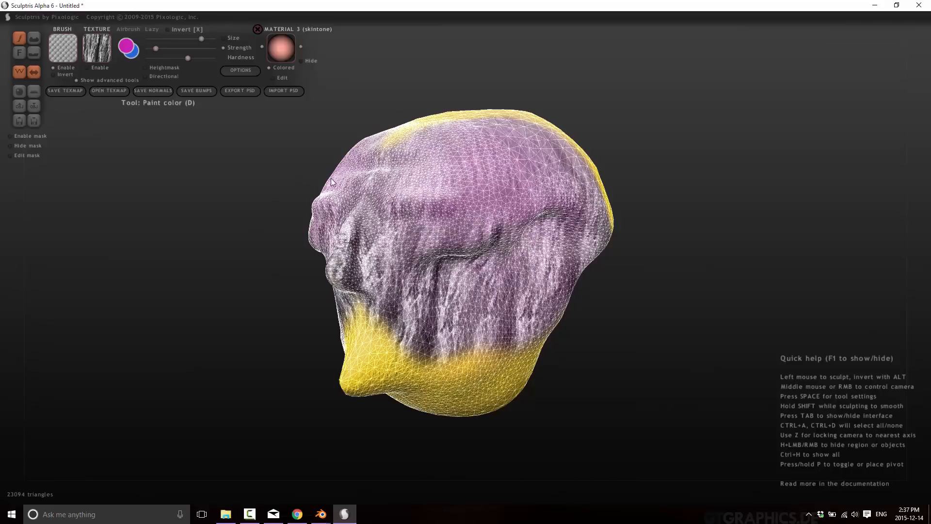
{"action": "mouse_move", "coordinate": [291, 221]}
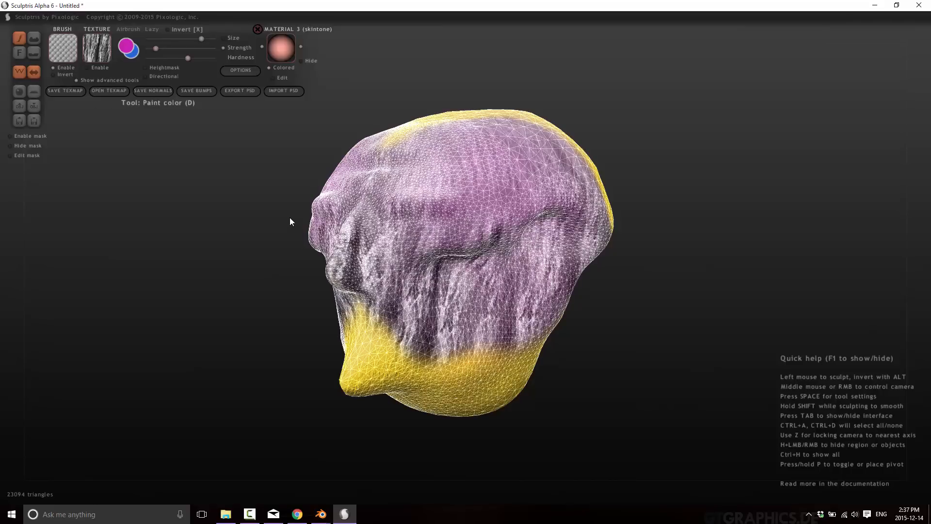
{"action": "mouse_move", "coordinate": [8, 498]}
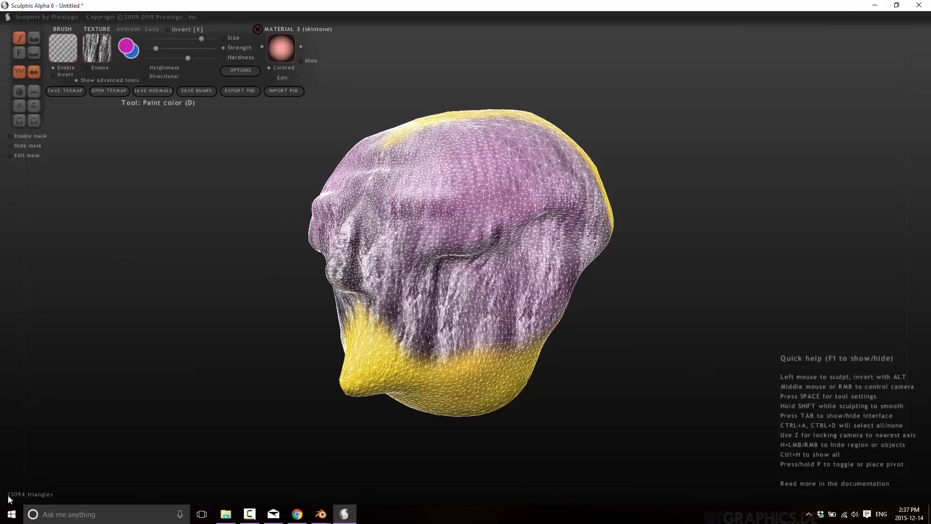
{"action": "mouse_move", "coordinate": [148, 388]}
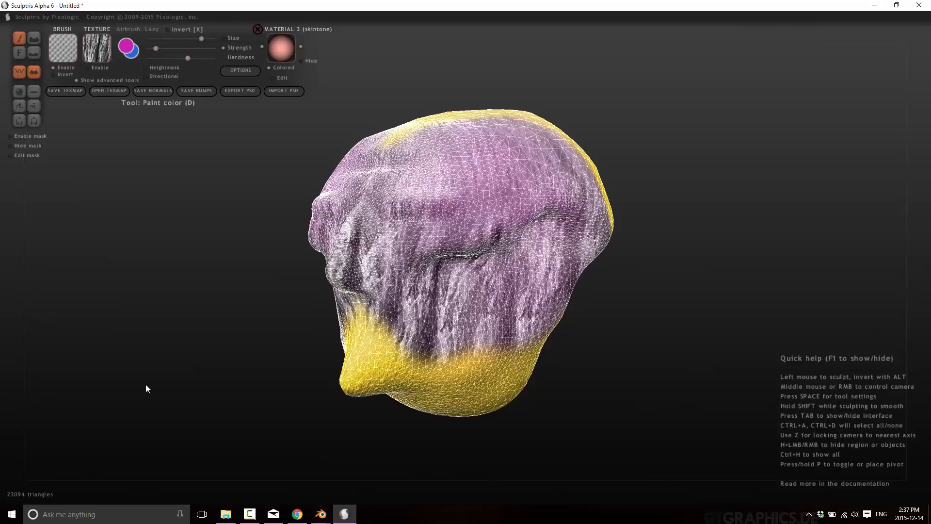
{"action": "mouse_move", "coordinate": [282, 438]}
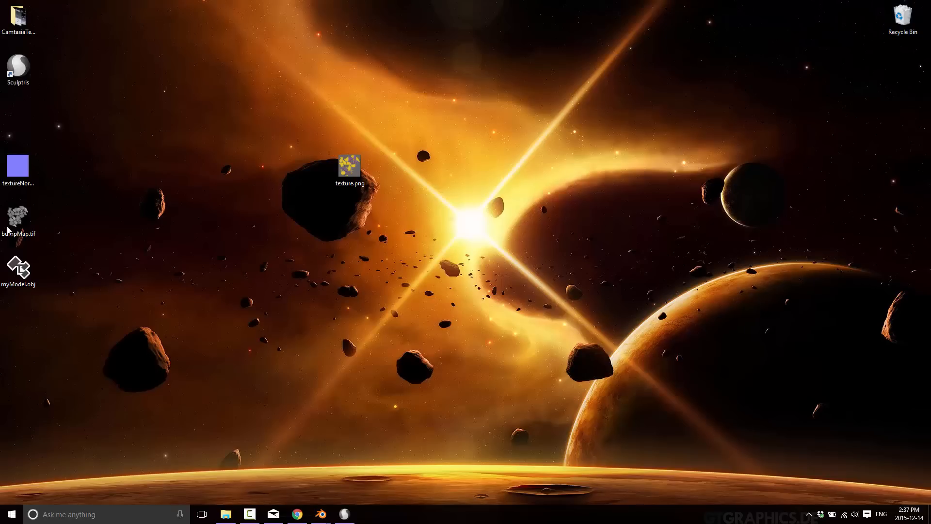
View the exported texture.png in Photos, then close it to return to Sculptris
{"action": "left_click", "coordinate": [369, 514]}
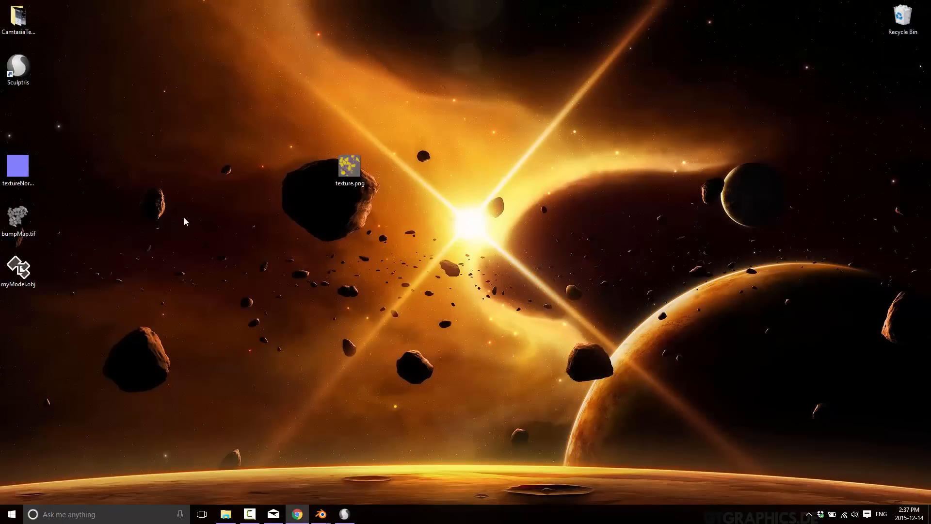
{"action": "double_click", "coordinate": [350, 166]}
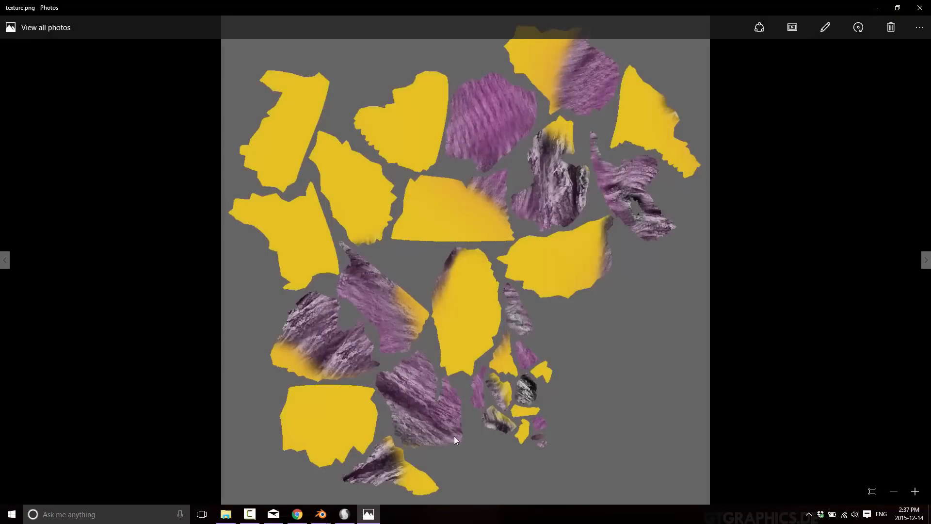
{"action": "mouse_move", "coordinate": [552, 159]}
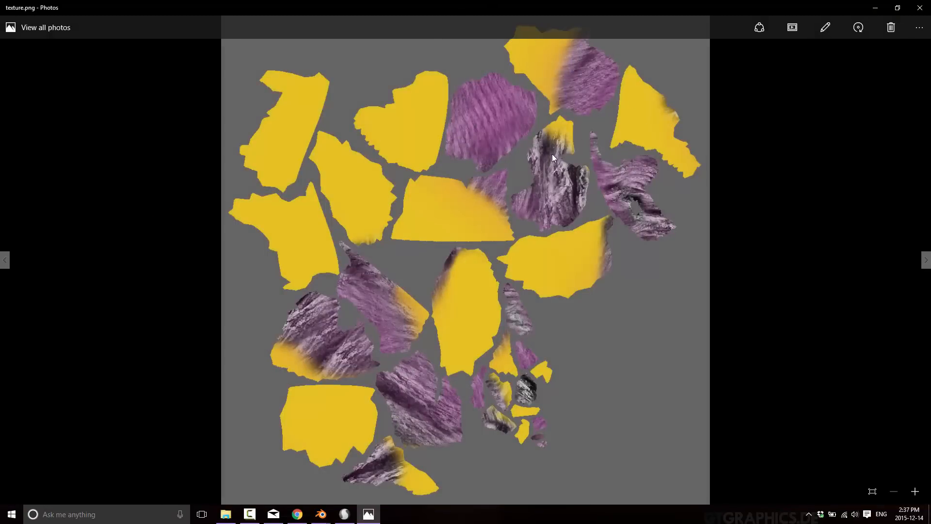
{"action": "left_click", "coordinate": [919, 7]}
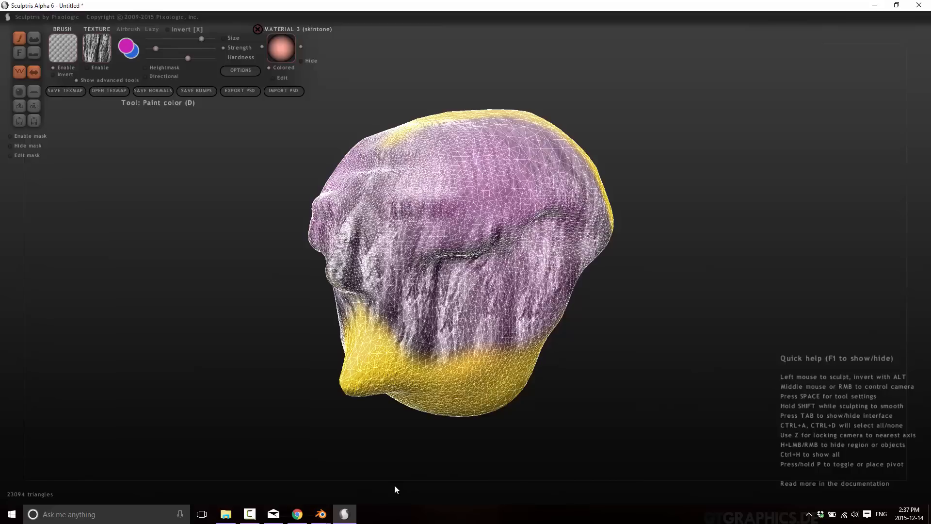
{"action": "mouse_move", "coordinate": [765, 341]}
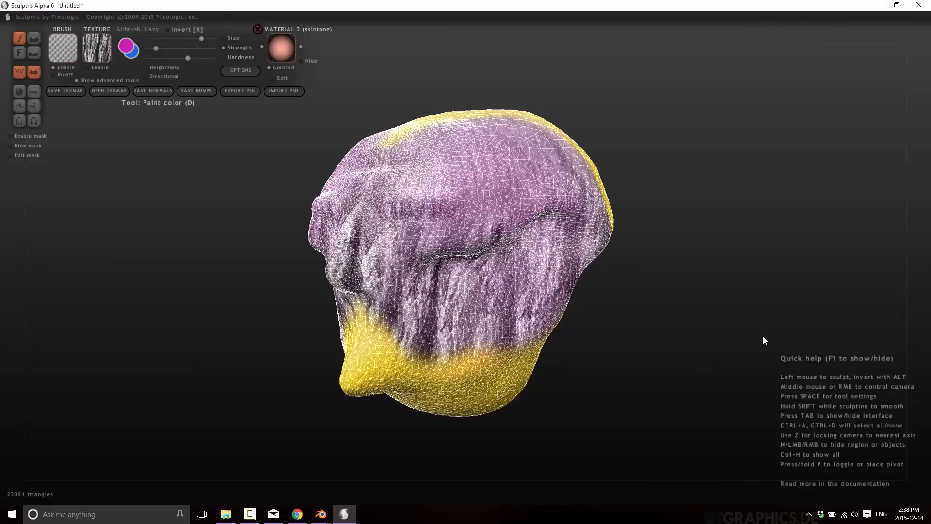
{"action": "mouse_move", "coordinate": [20, 503]}
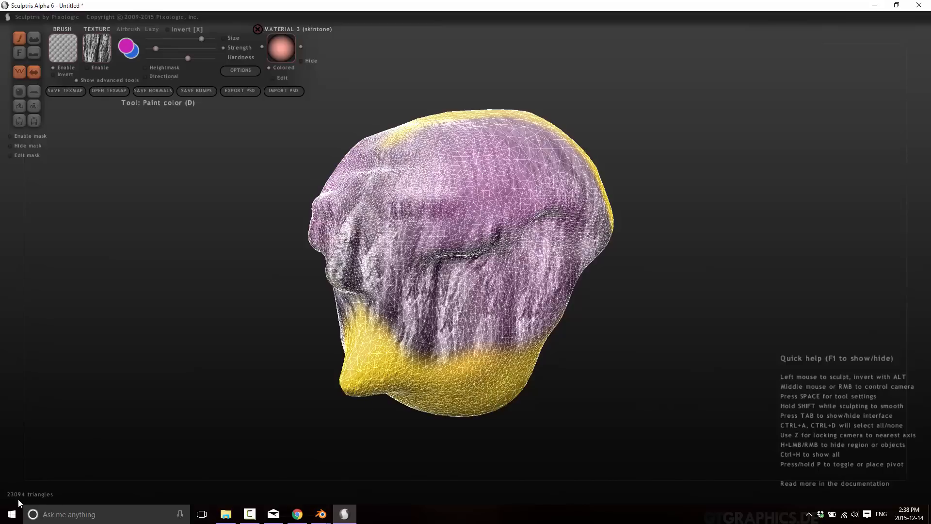
{"action": "mouse_move", "coordinate": [28, 500]}
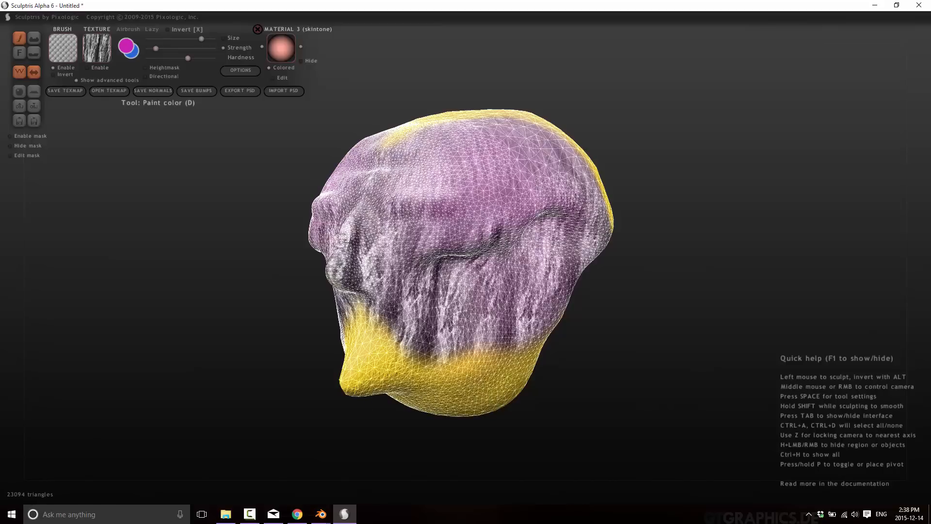
{"action": "left_click", "coordinate": [297, 514]}
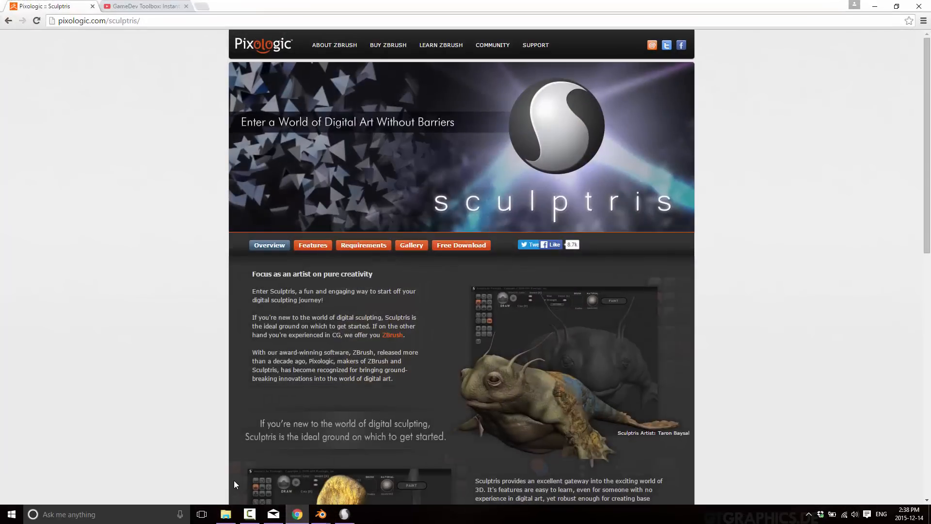
View the GameDev Toolbox: Instant Meshes YouTube tab, then return to Sculptris
{"action": "left_click", "coordinate": [142, 5]}
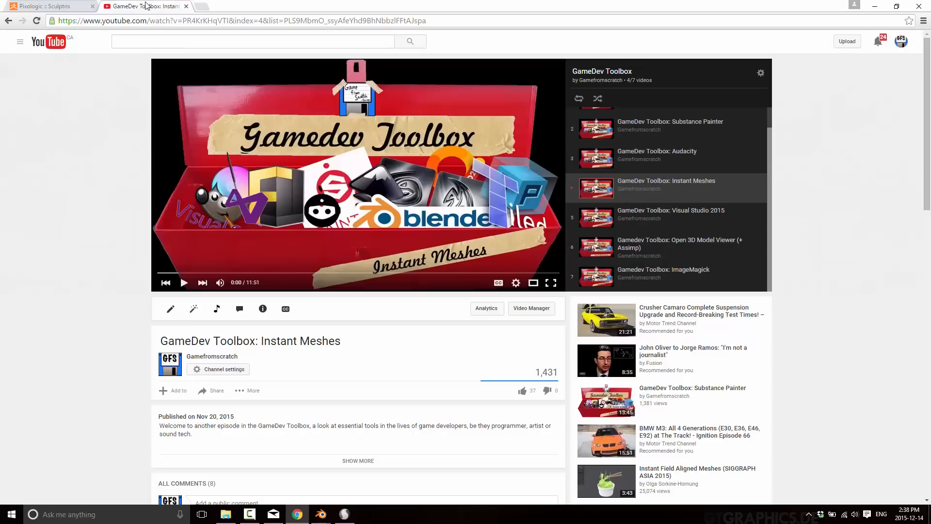
{"action": "mouse_move", "coordinate": [315, 229]}
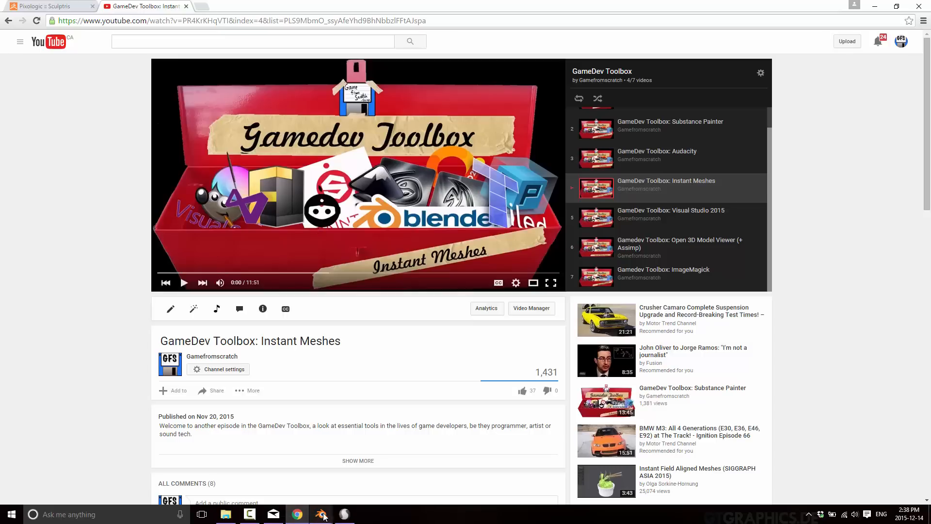
{"action": "left_click", "coordinate": [345, 514]}
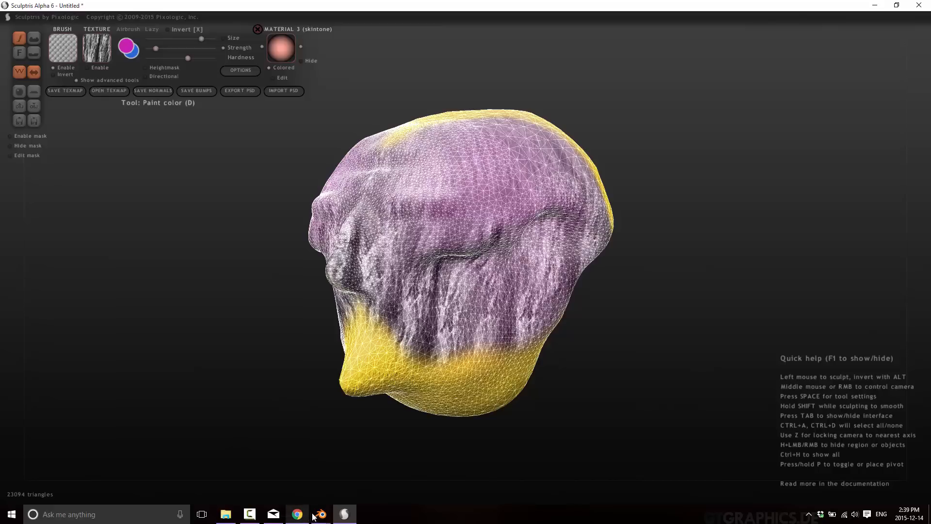
{"action": "mouse_move", "coordinate": [343, 514]}
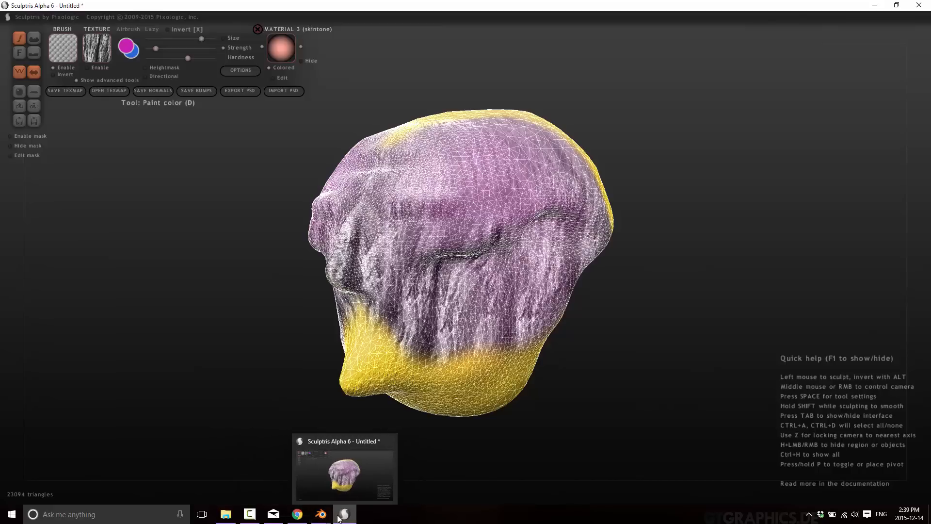